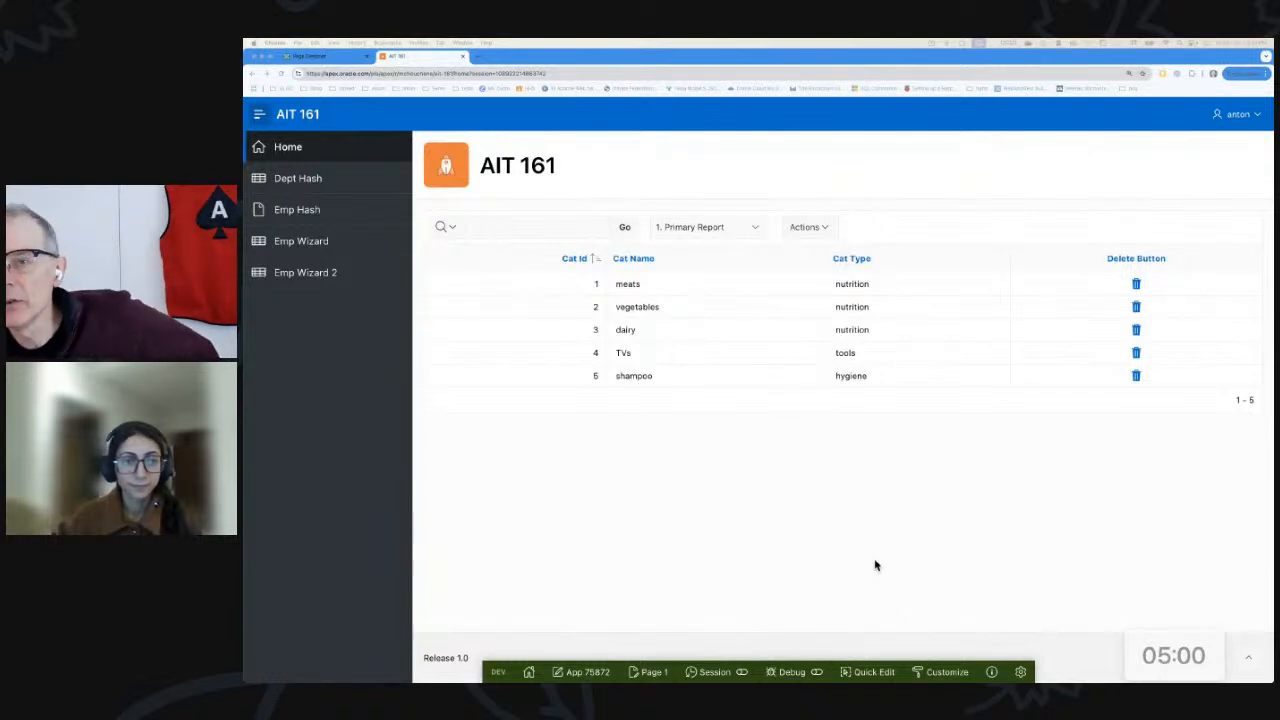
mouse_move(1255, 162)
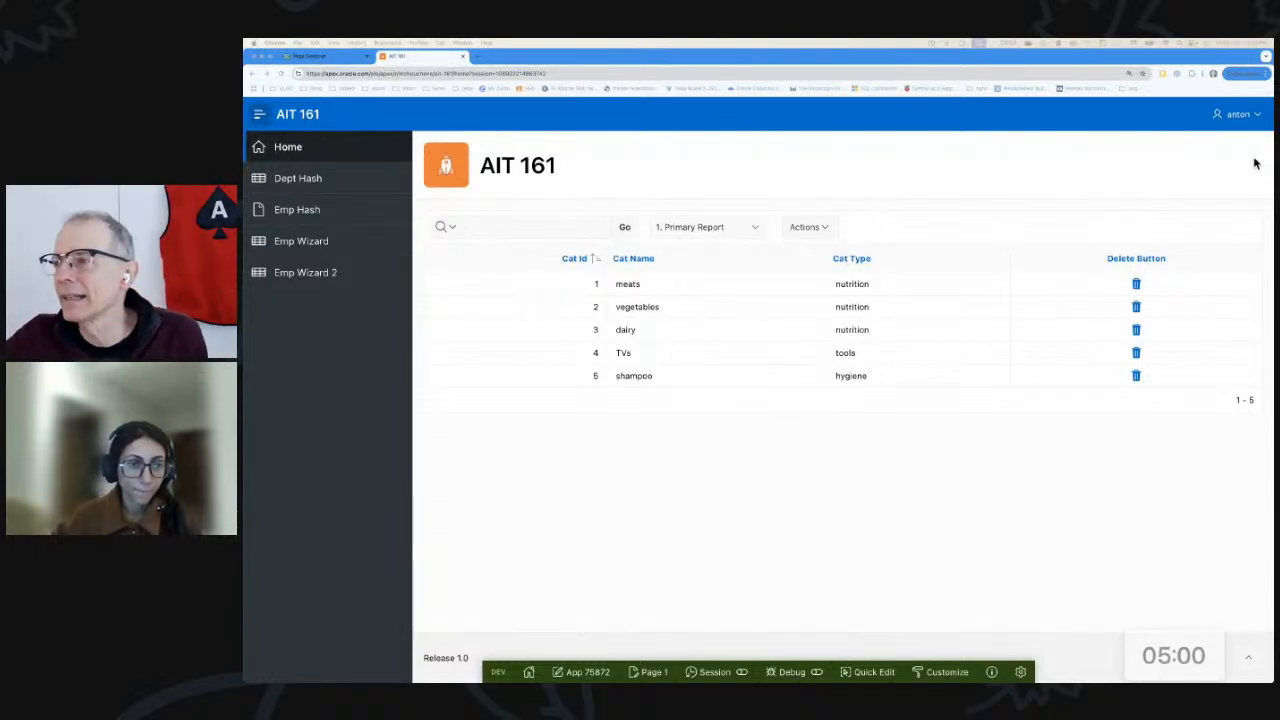
mouse_move(1147, 268)
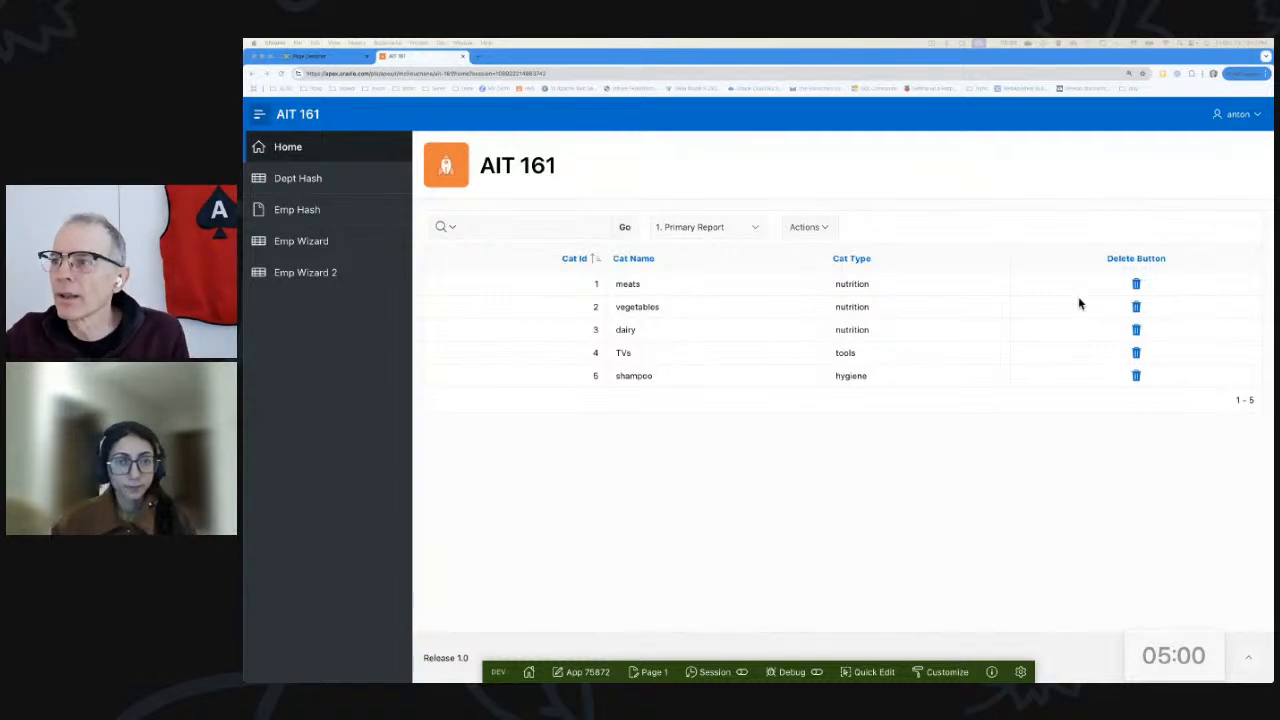
mouse_move(1000, 453)
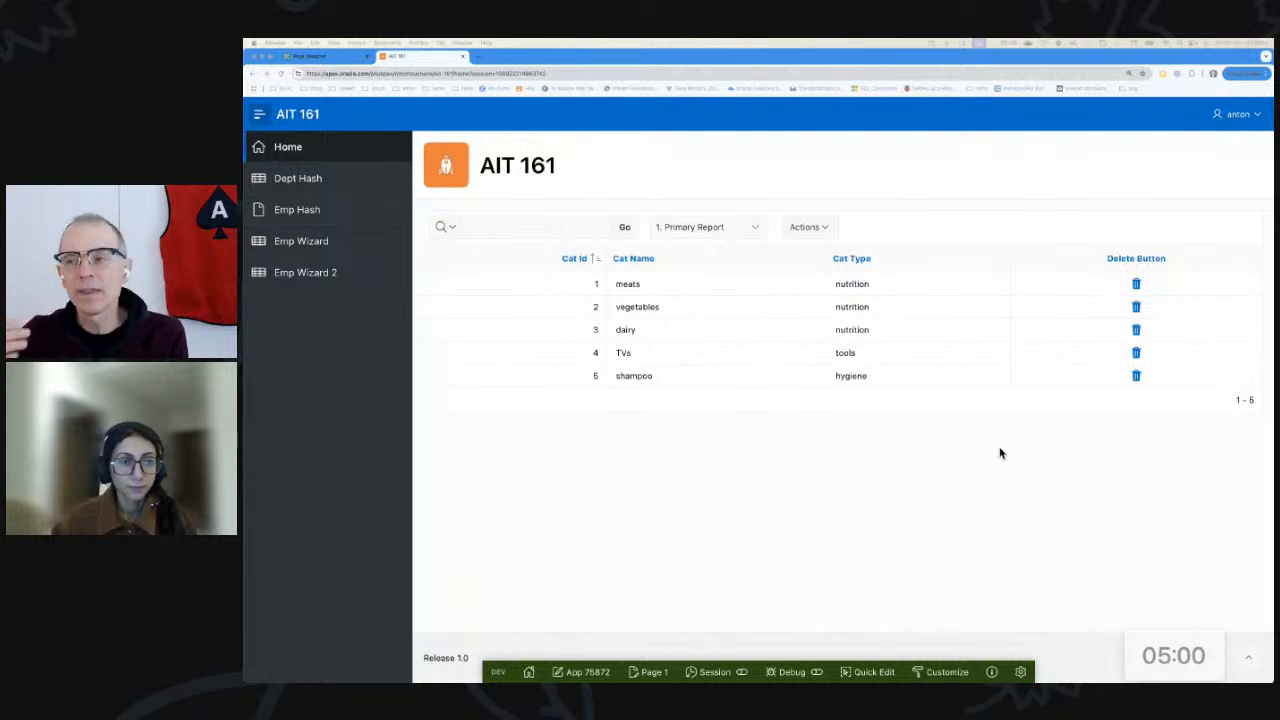
mouse_move(982, 415)
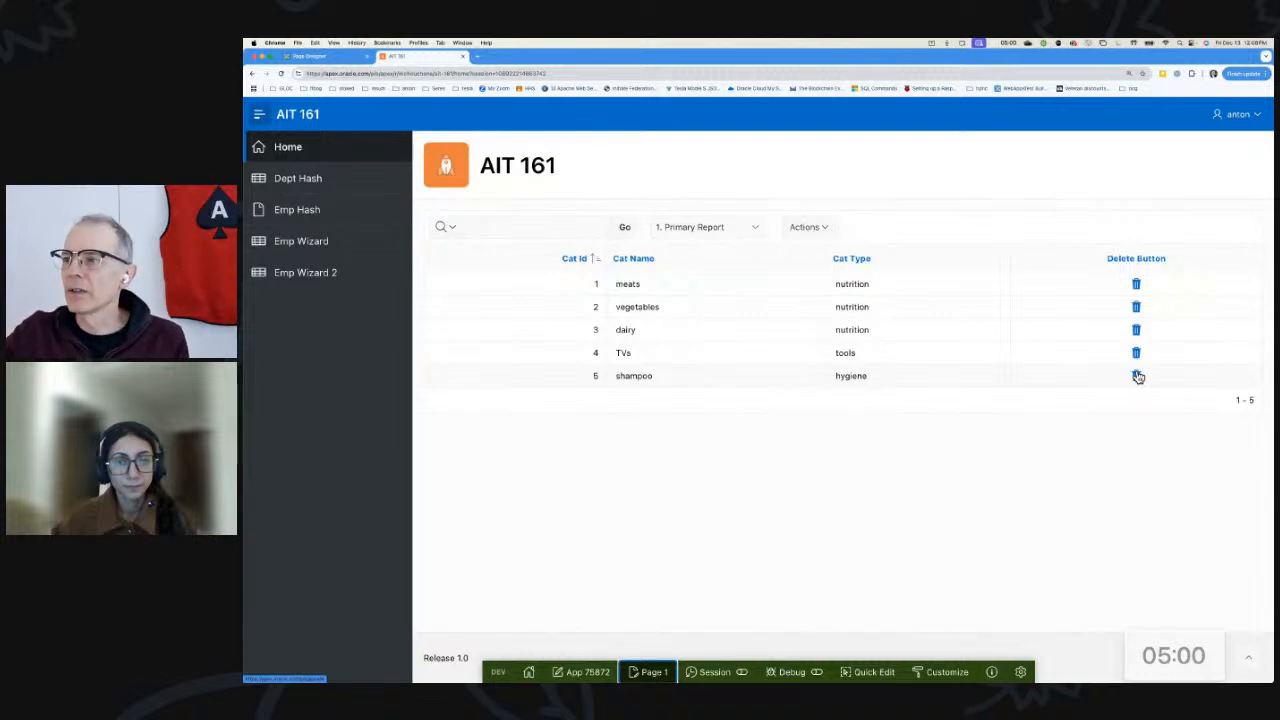
mouse_move(1118, 381)
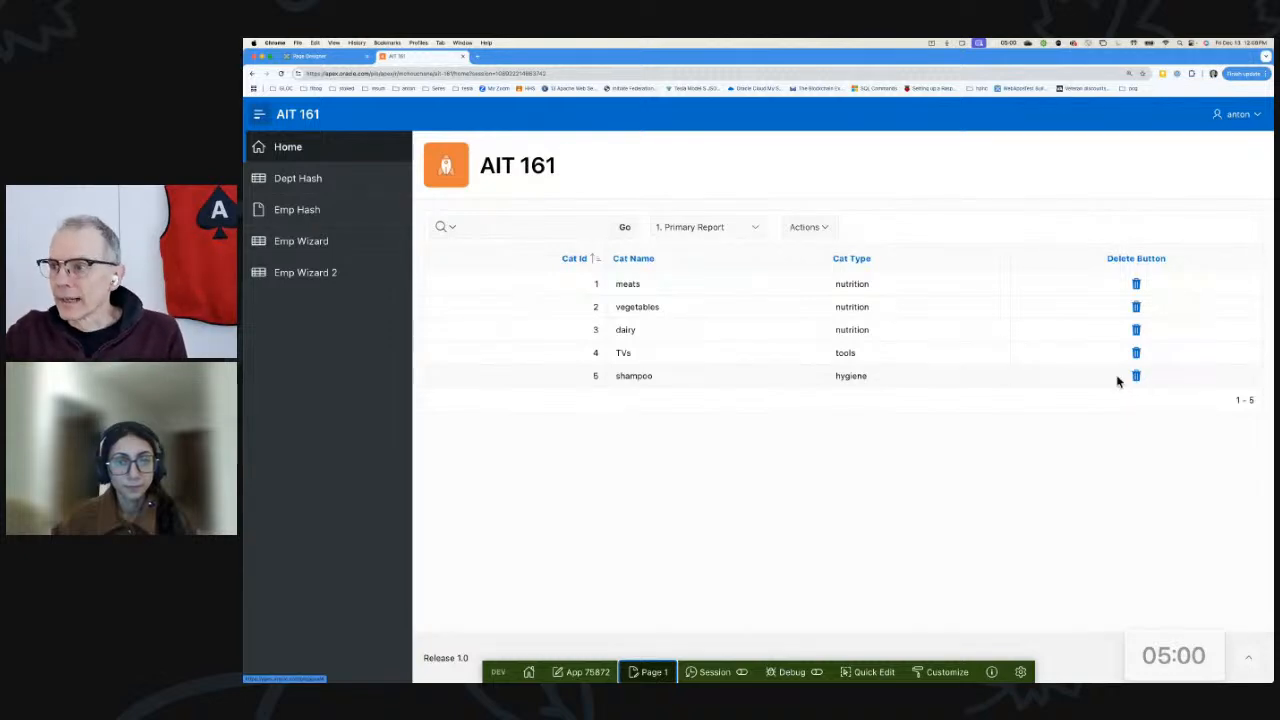
Step: Inspect the shampoo row's delete link, noting its data-id and hash, then return to Page Designer
right_click(1137, 376)
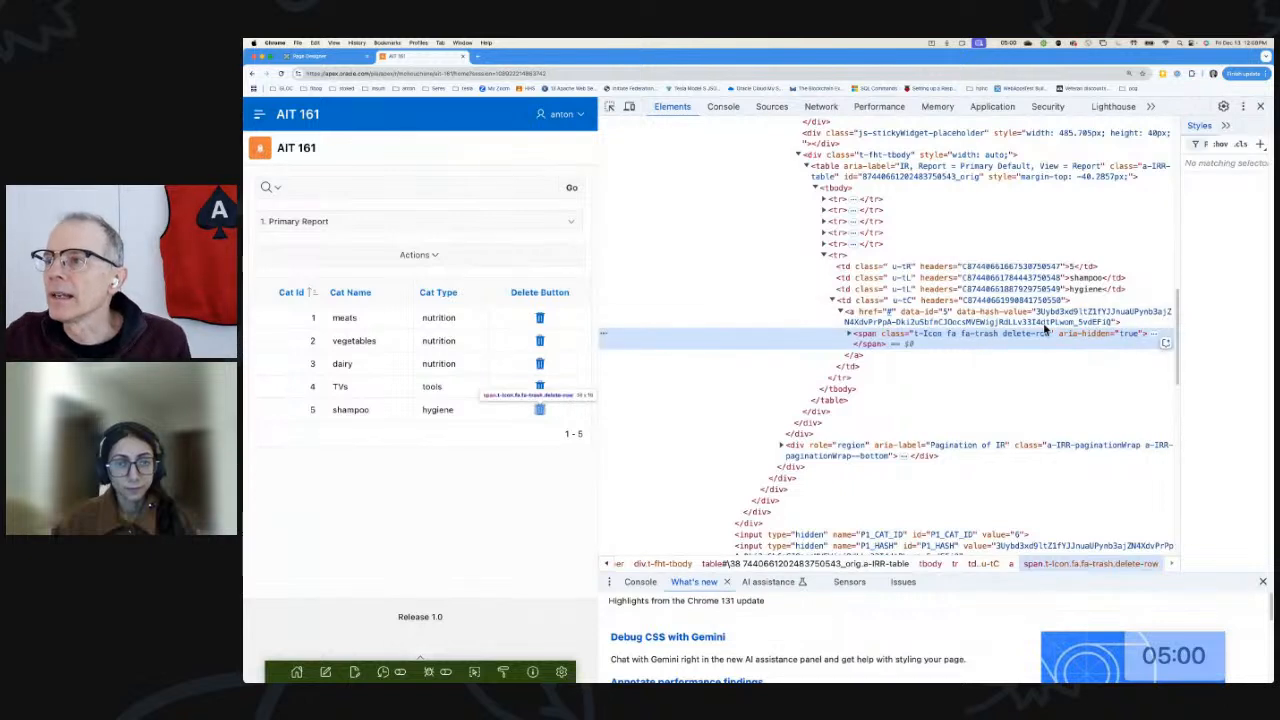
left_click(940, 312)
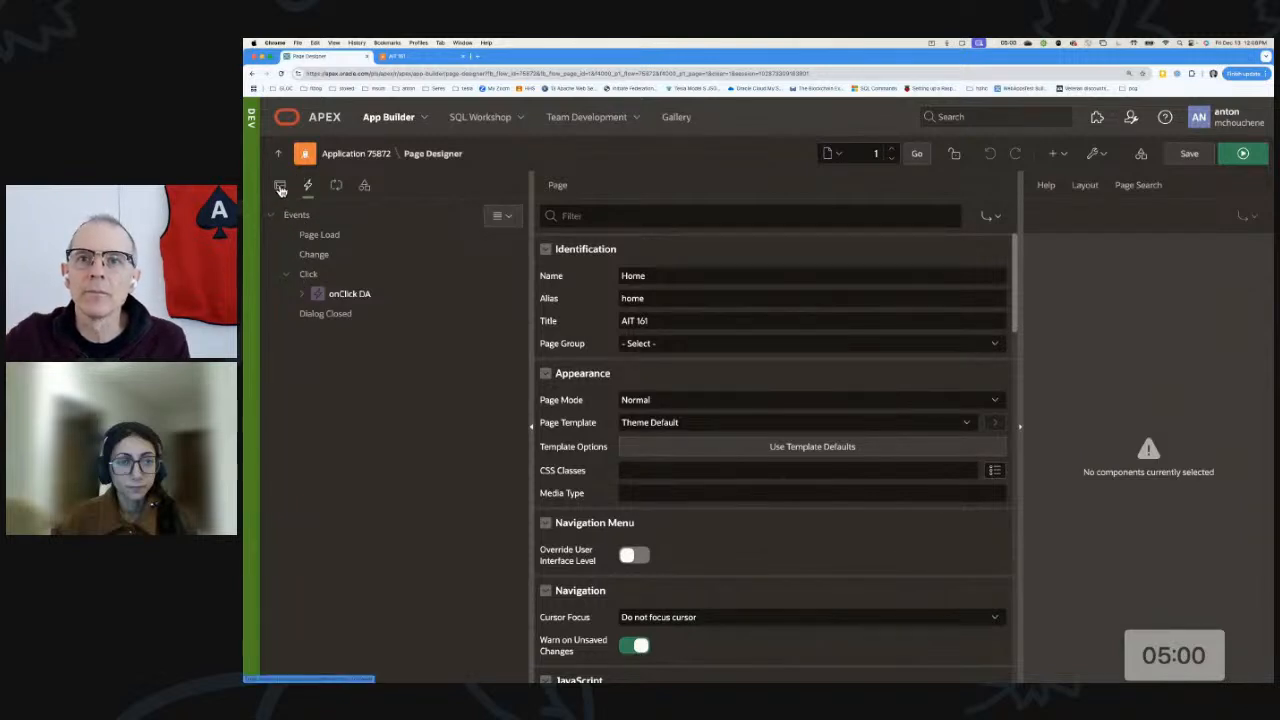
Step: Review the DELETE_BUTTON column's Link Attributes in the report's component tree
left_click(280, 185)
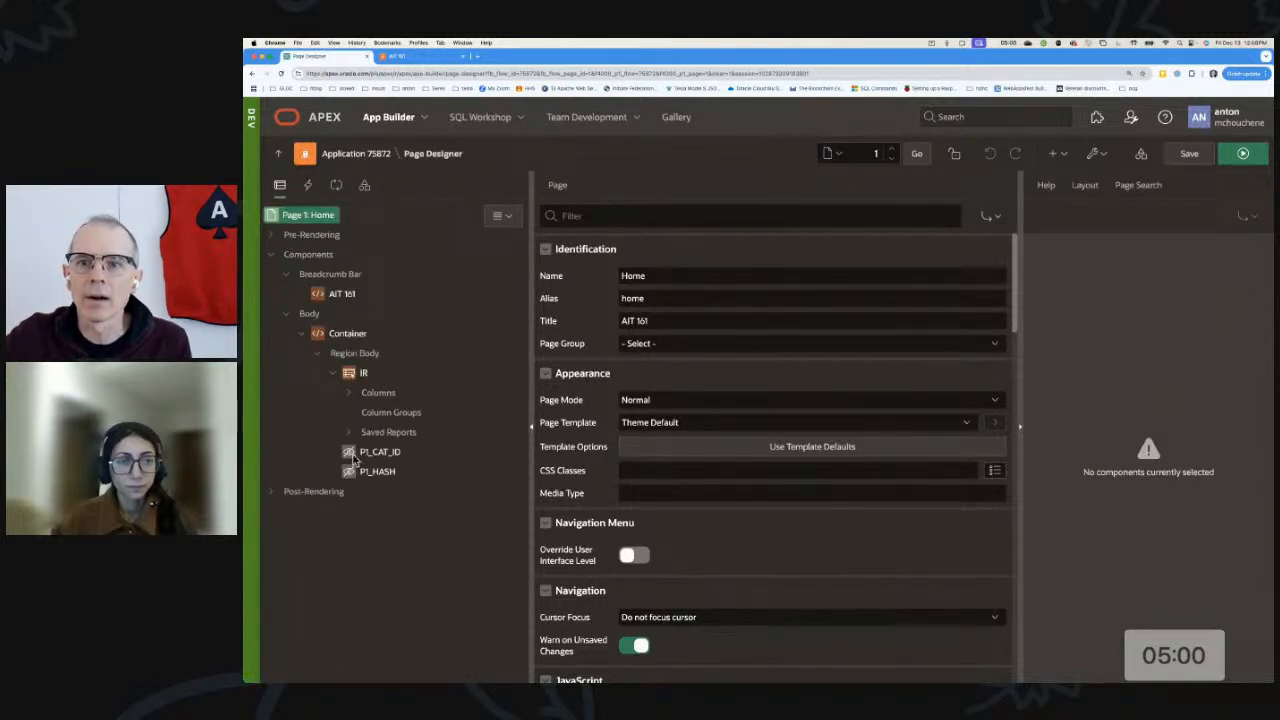
left_click(349, 392)
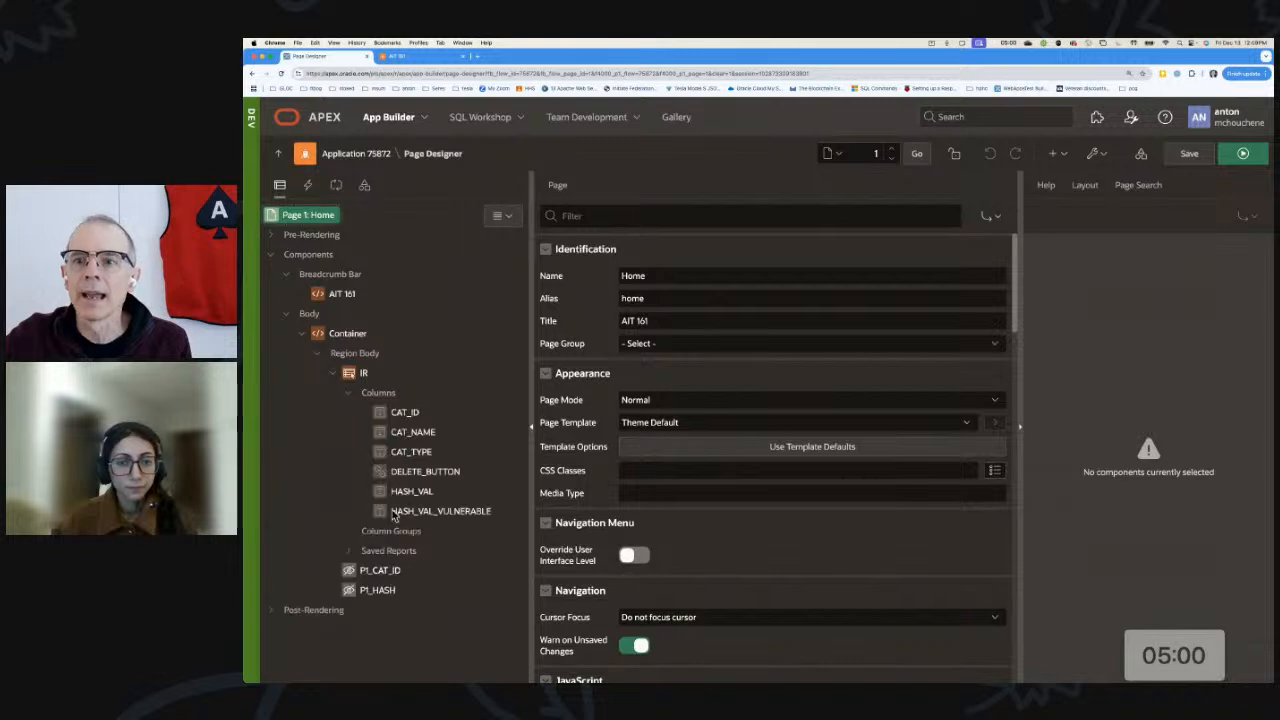
left_click(421, 471)
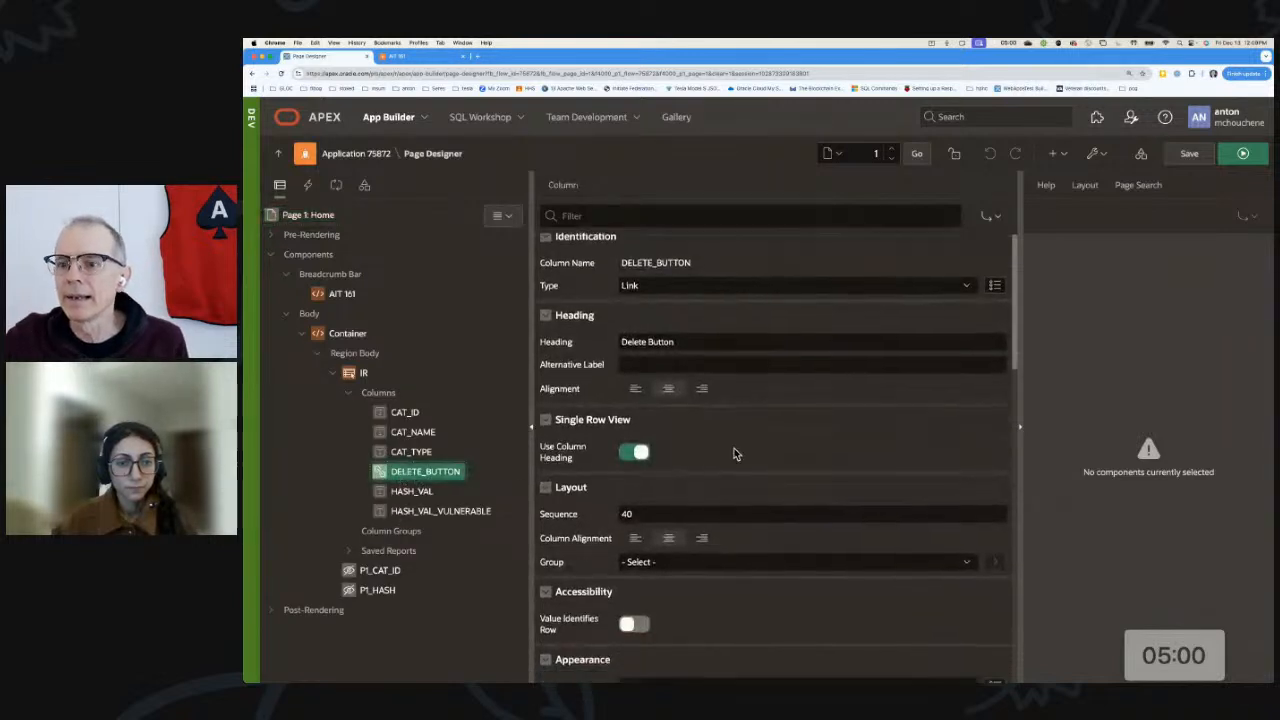
scroll("down", 3)
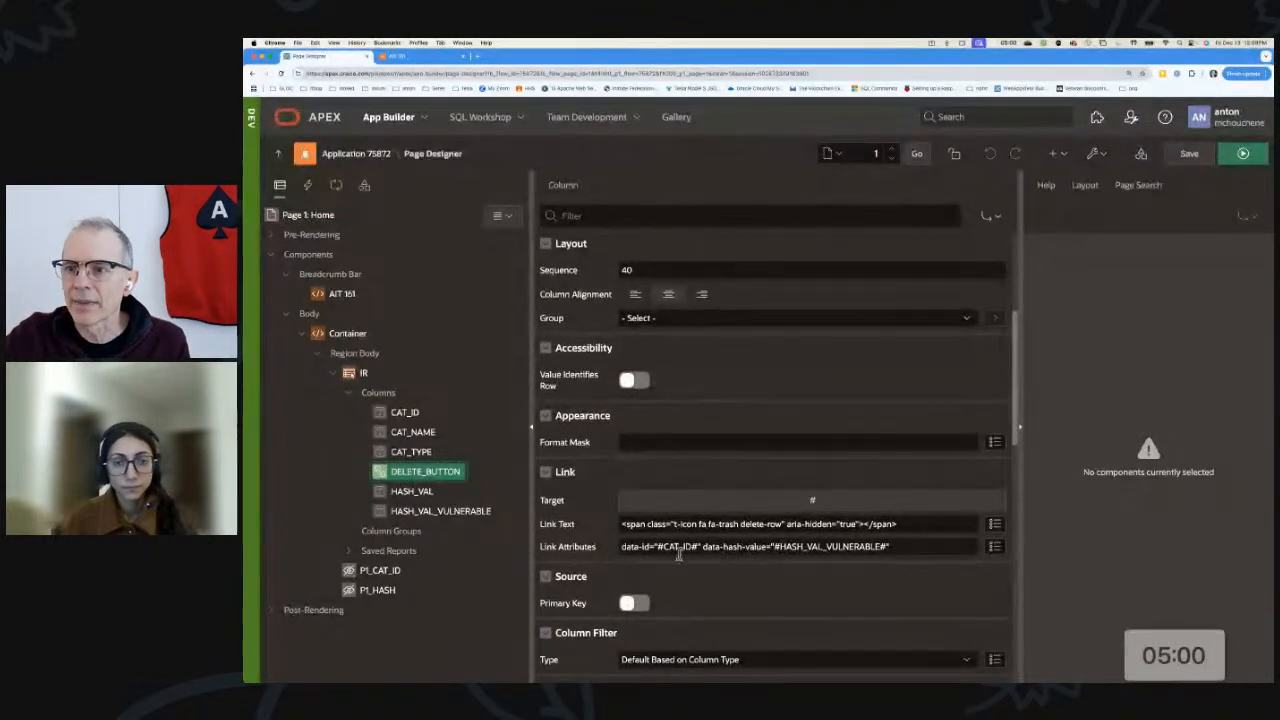
Step: Show onClick DA's Execute Server-side Code action and highlight P1_HASH among submitted items
left_click(308, 185)
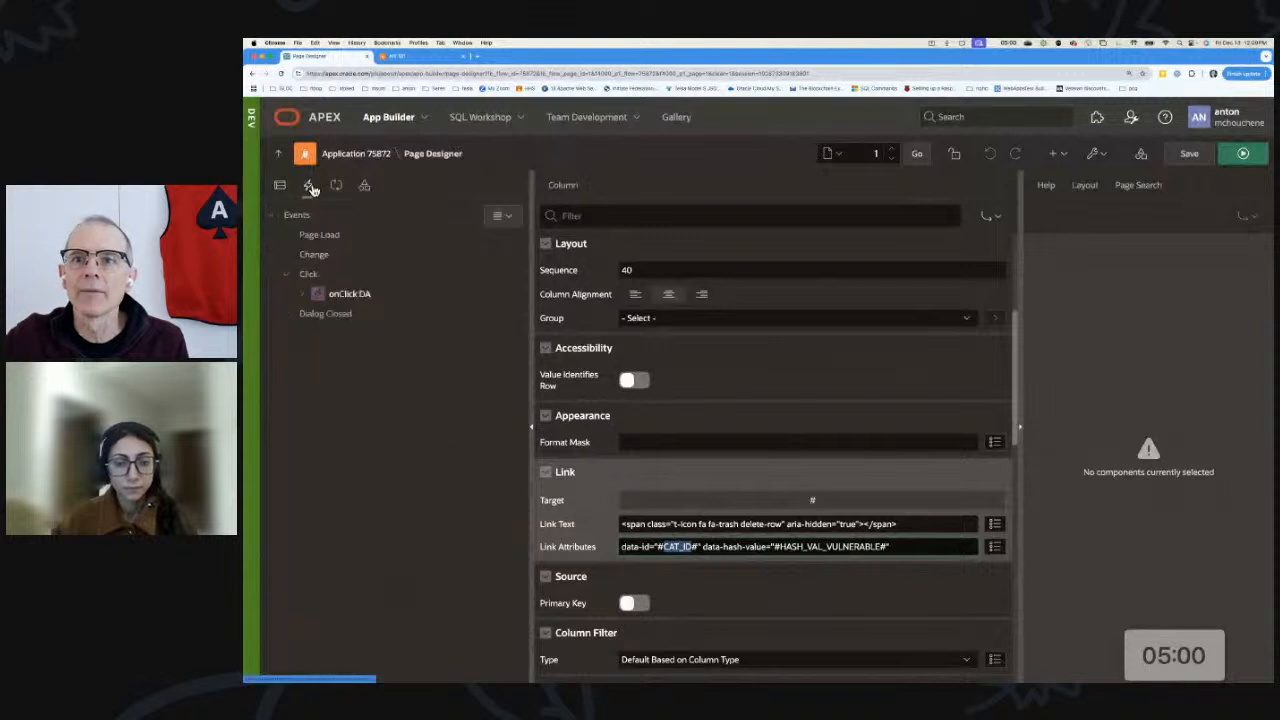
left_click(302, 293)
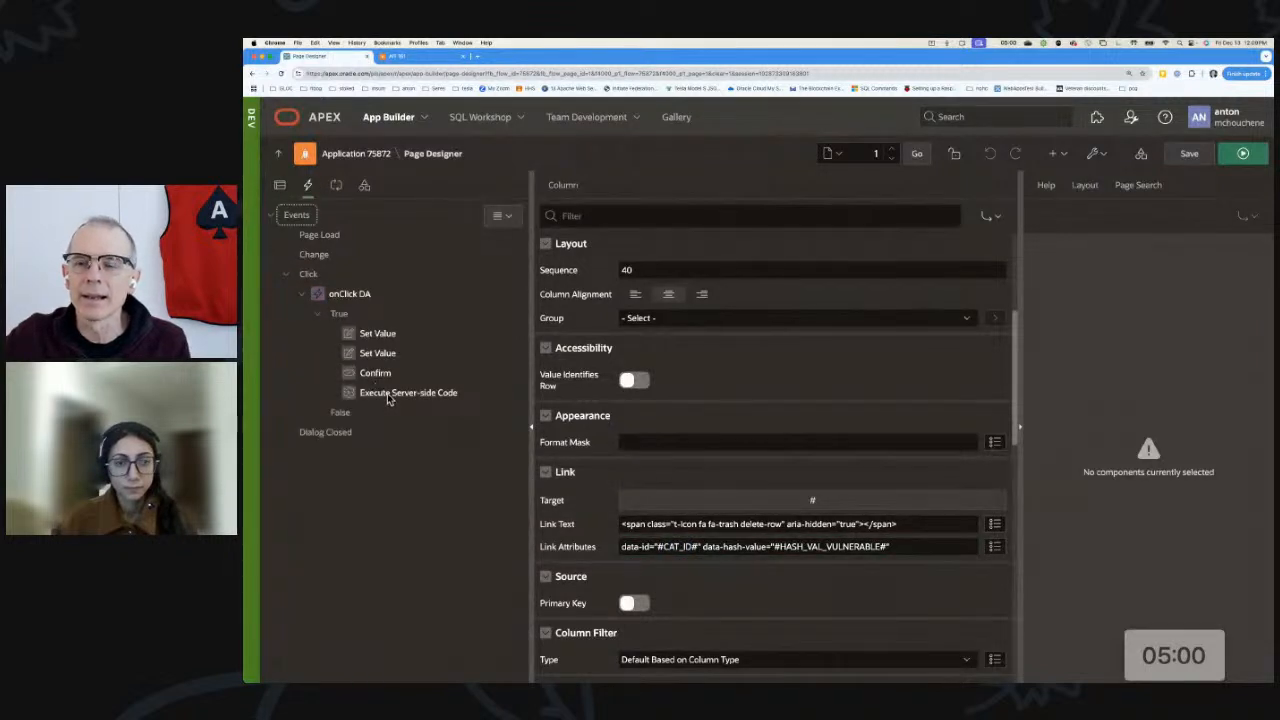
left_click(408, 392)
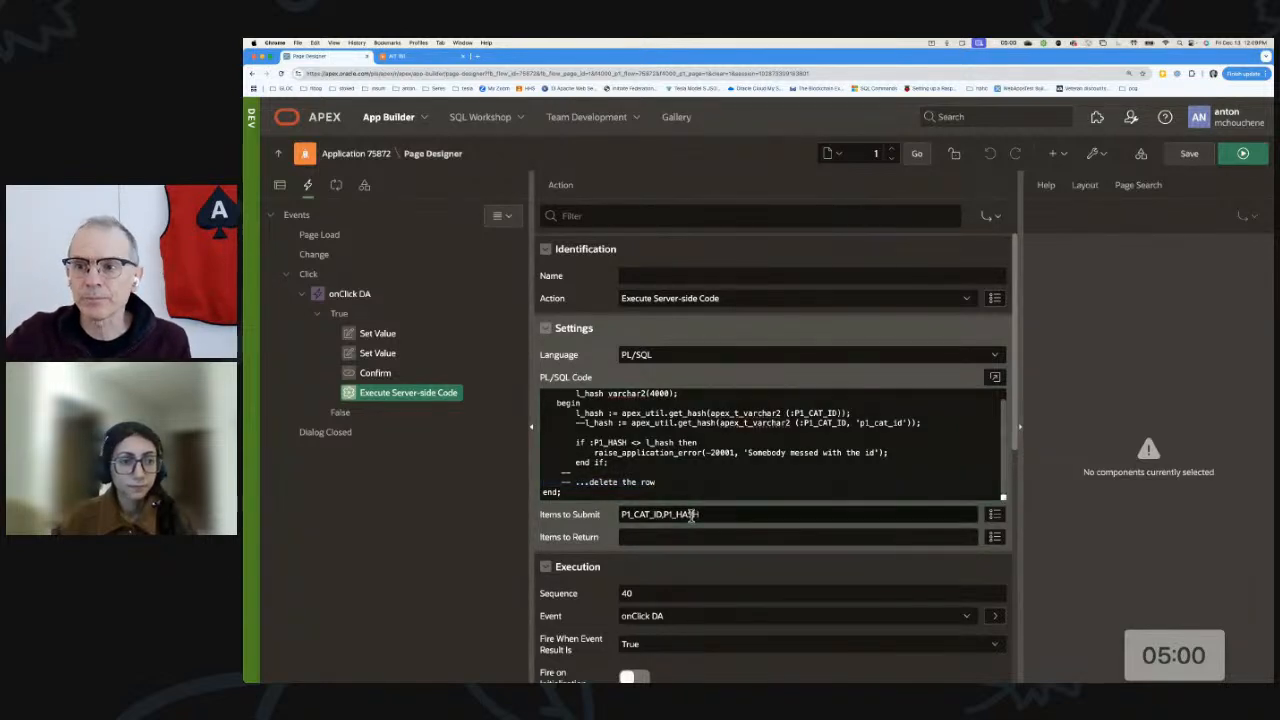
double_click(685, 514)
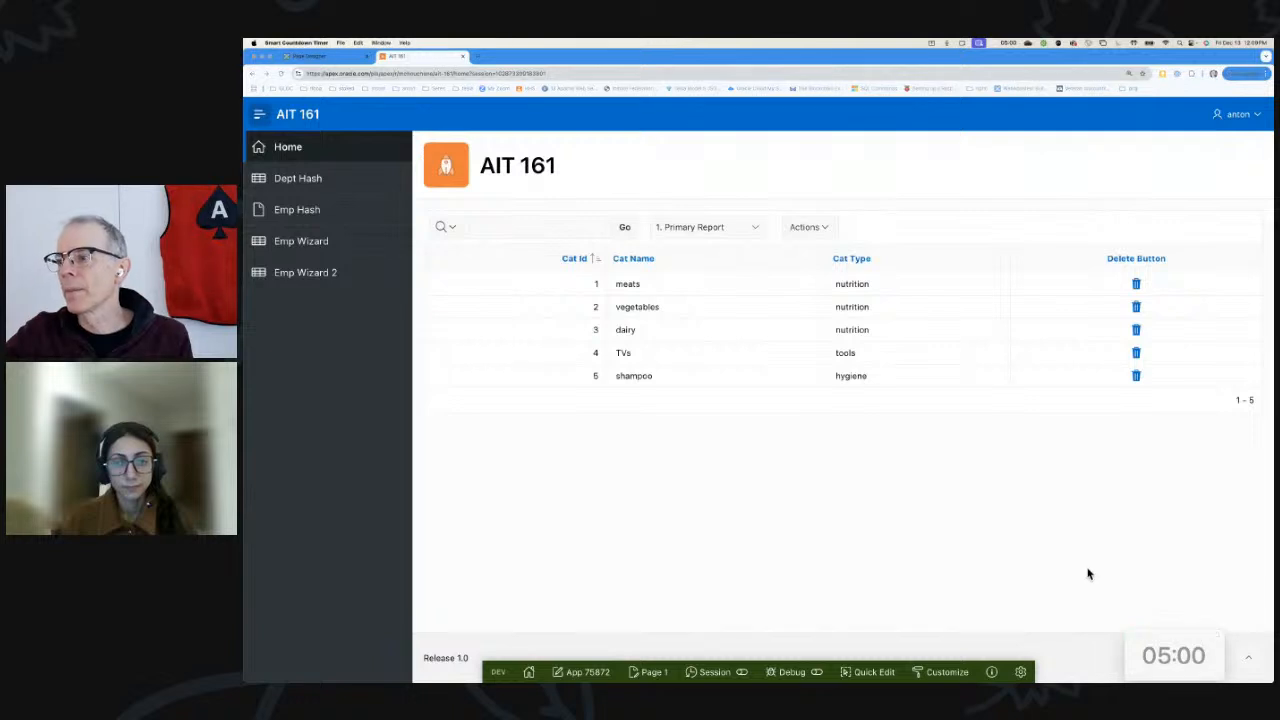
mouse_move(984, 521)
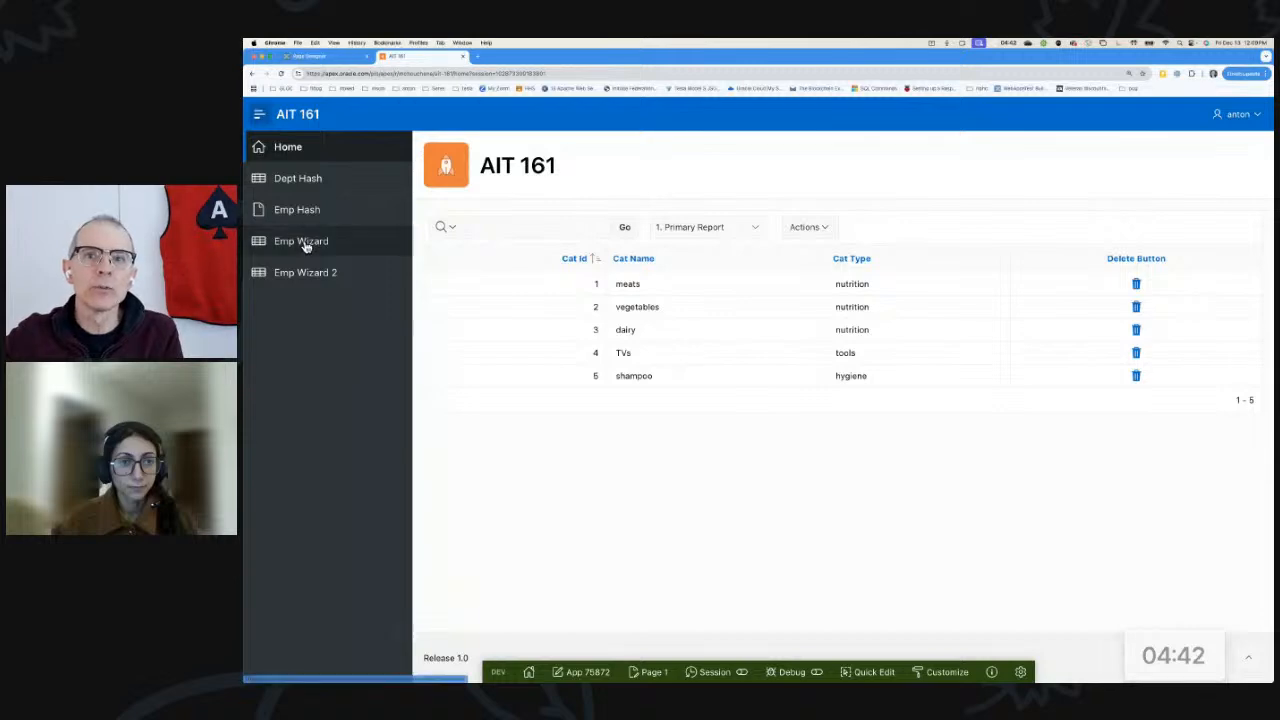
Step: Open the Emp Wizard report and edit the record for Empno 1
left_click(300, 241)
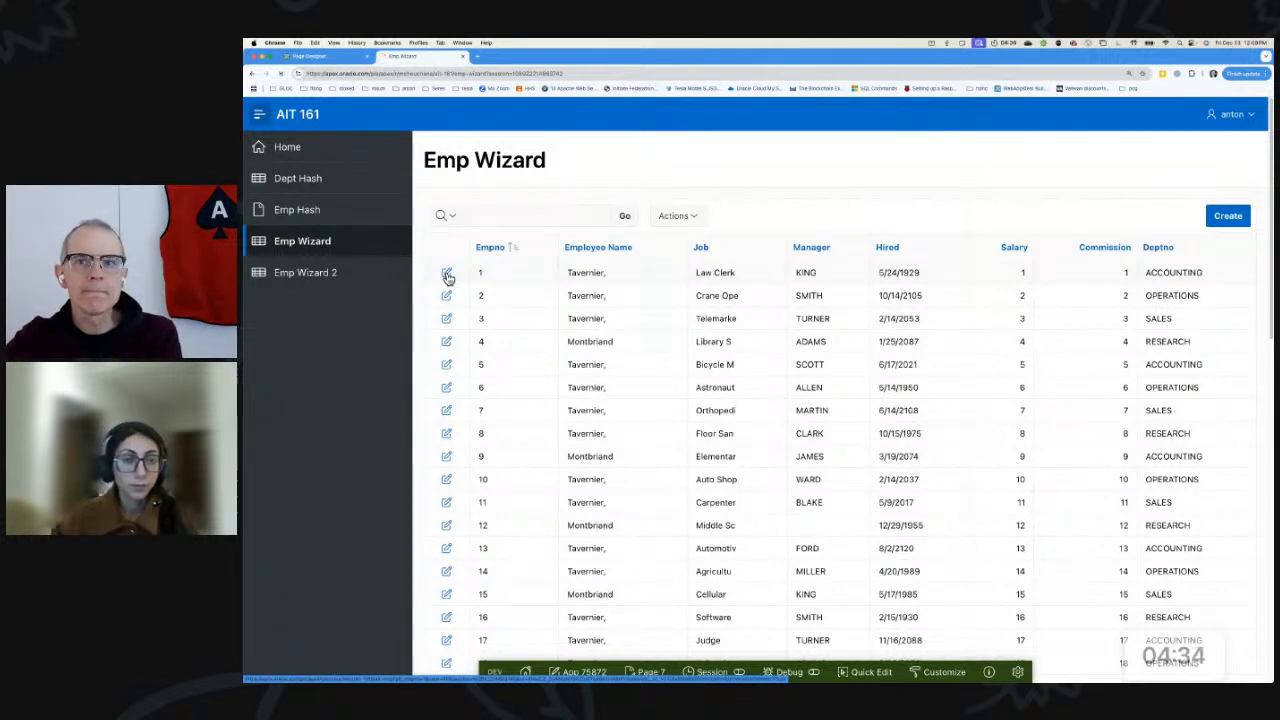
left_click(447, 272)
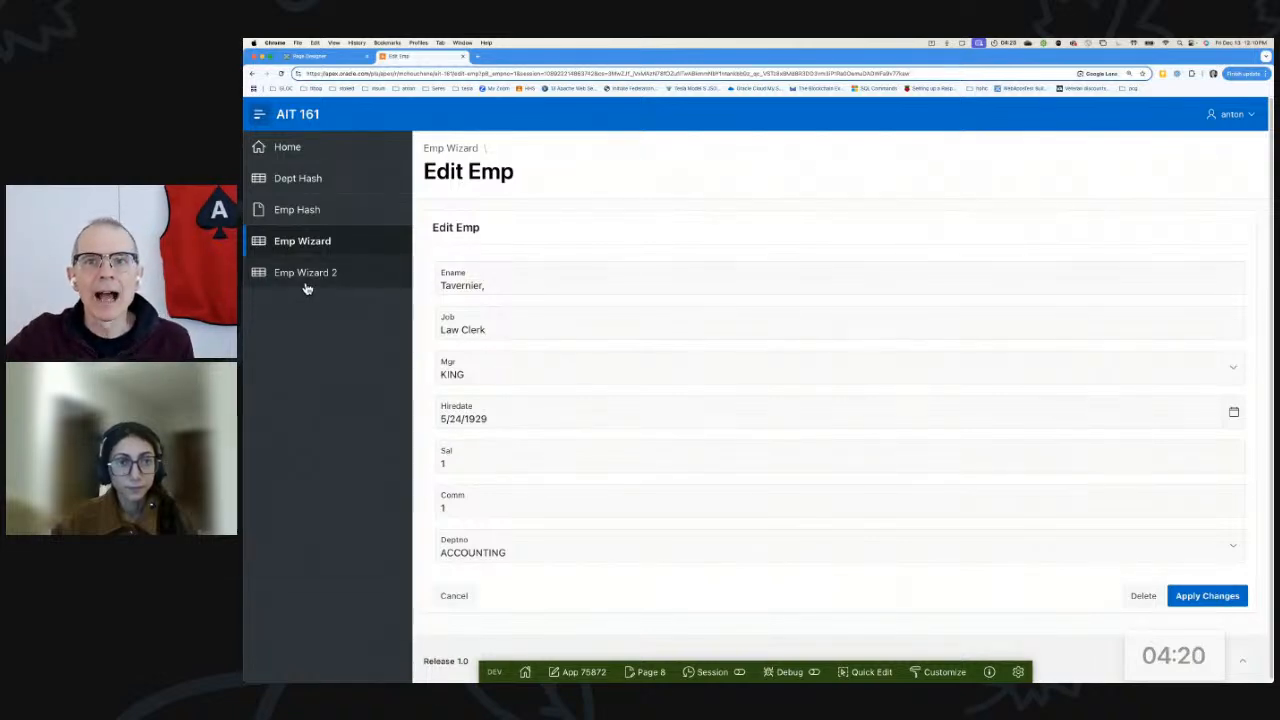
Step: Open the Emp Wizard 2 pages to compare the same employee's edit form
left_click(306, 272)
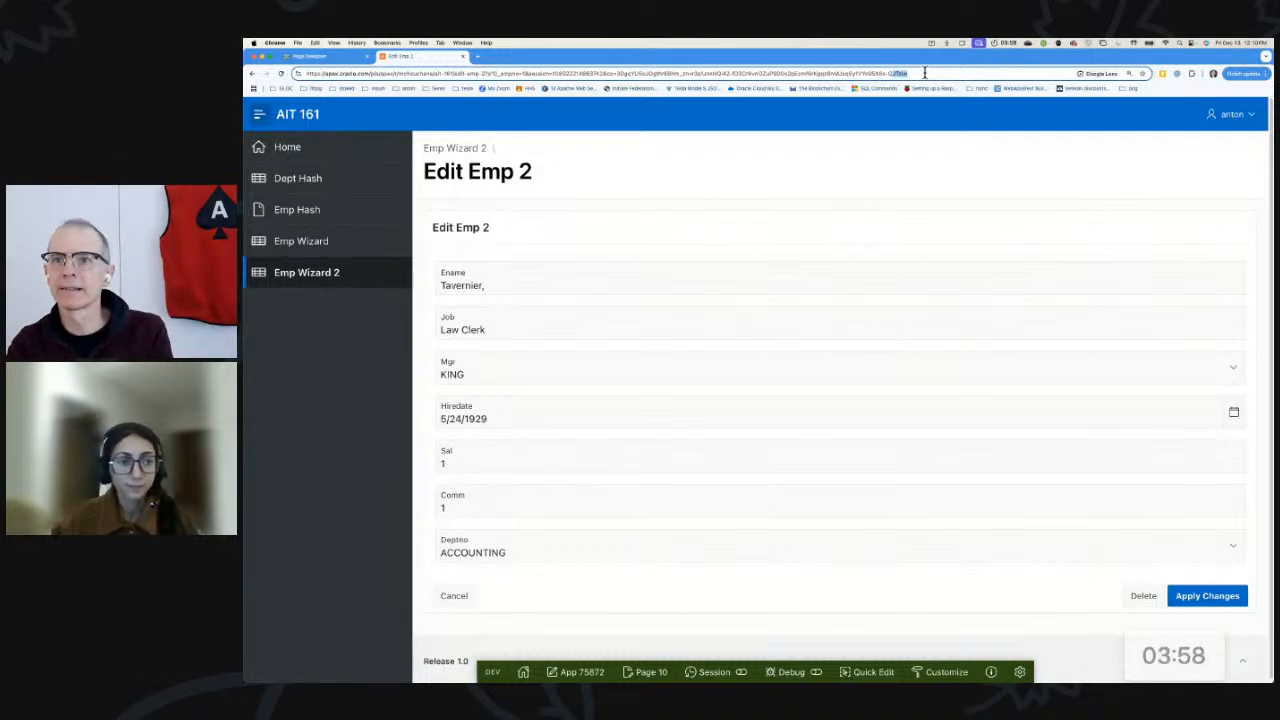
mouse_move(707, 259)
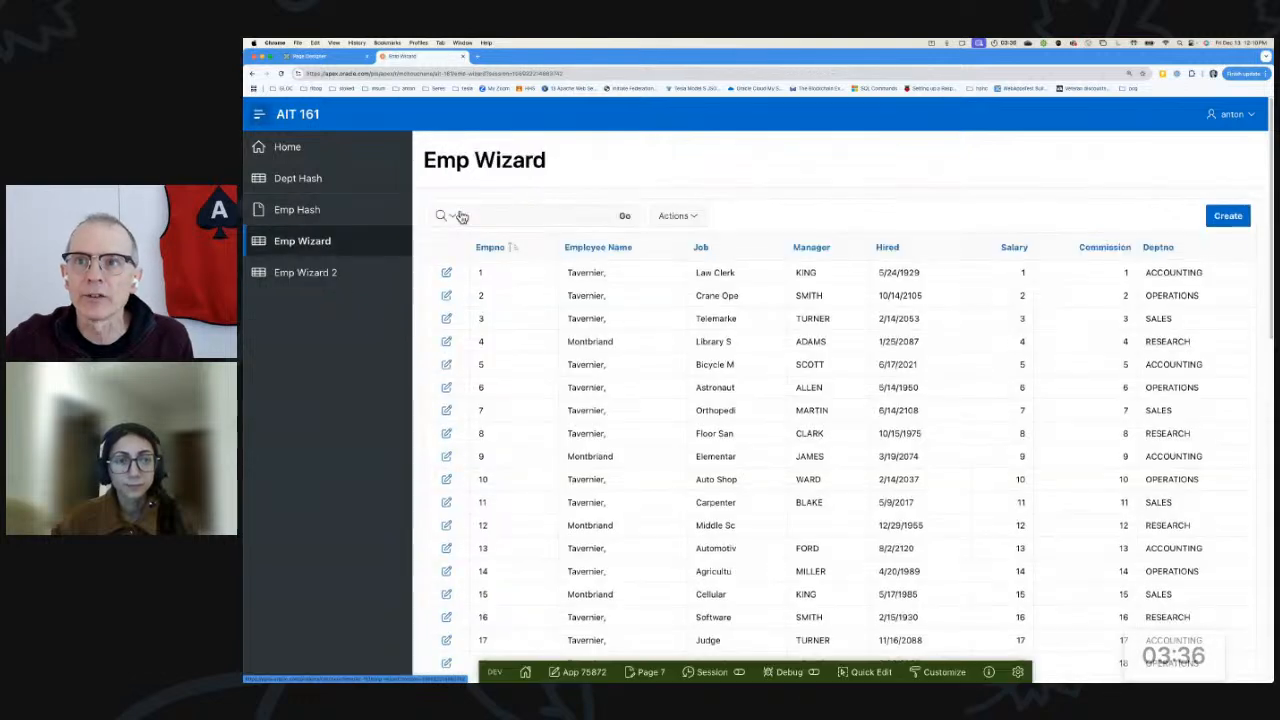
Step: Reopen employee 1's Edit Emp form, then return to the Home categories report
left_click(446, 272)
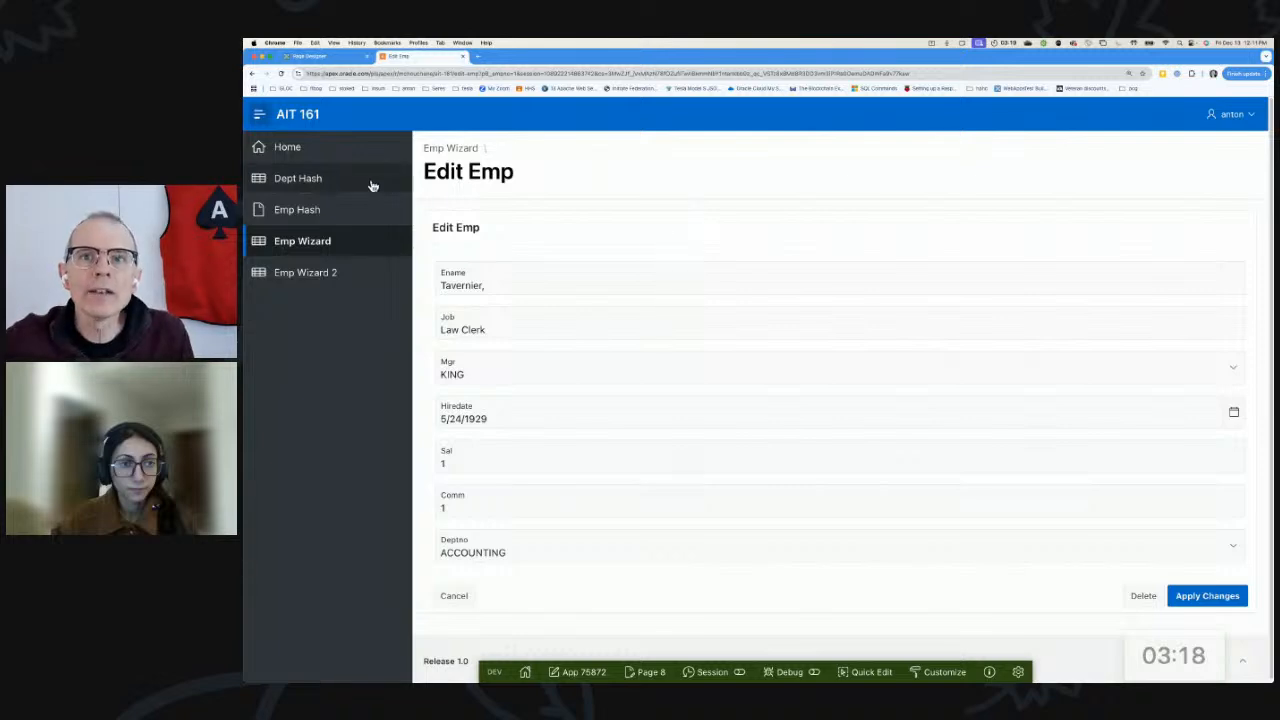
left_click(288, 147)
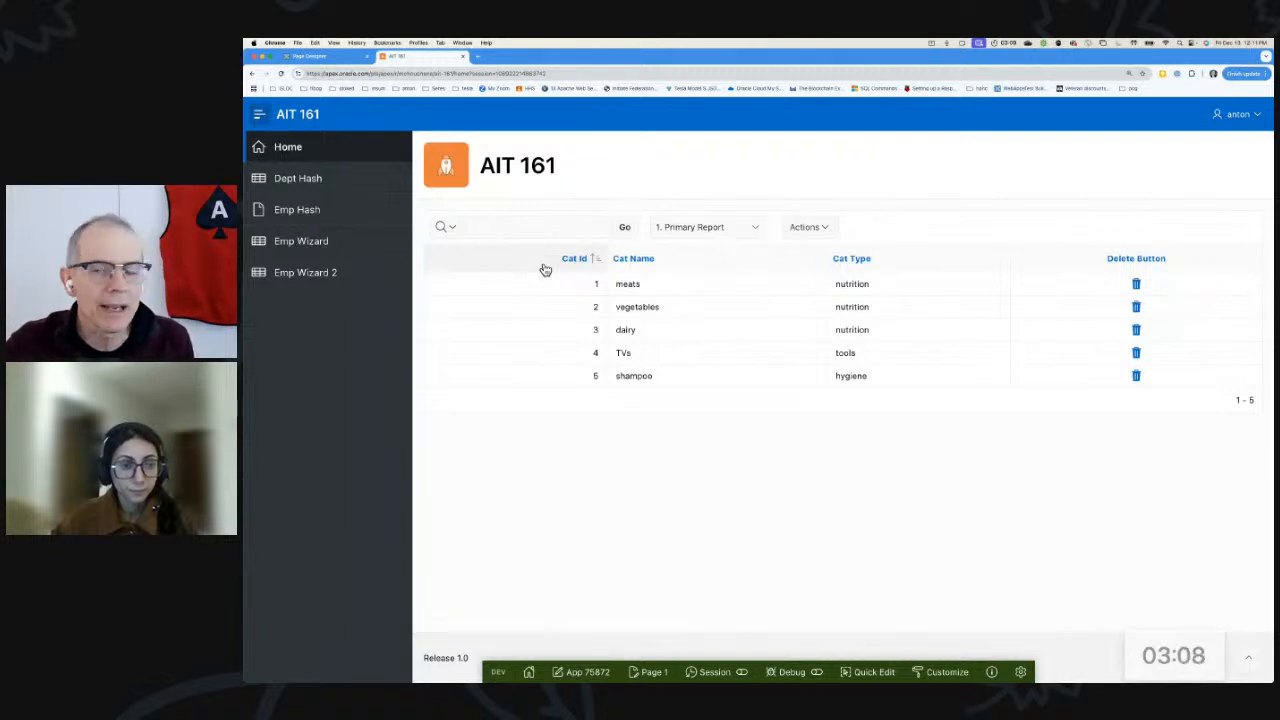
Step: Bring up the onClick DA's server-side PL/SQL hash check in Page Designer
right_click(1136, 376)
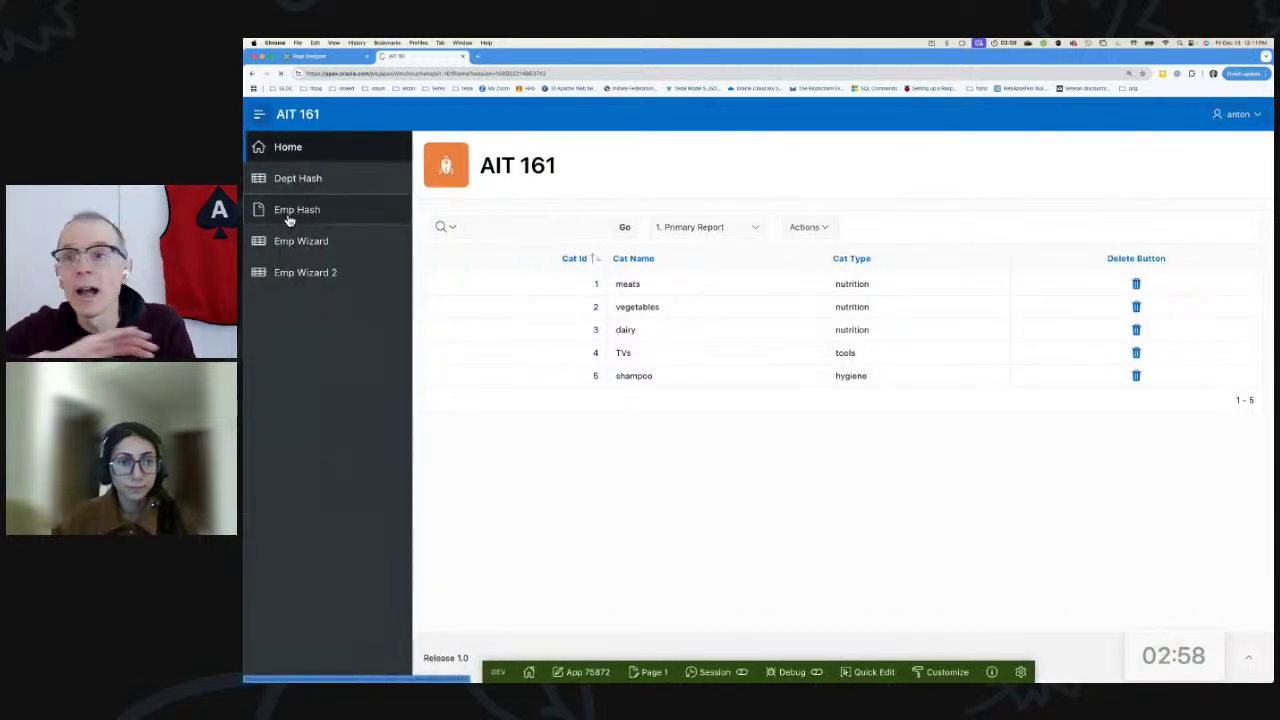
left_click(297, 209)
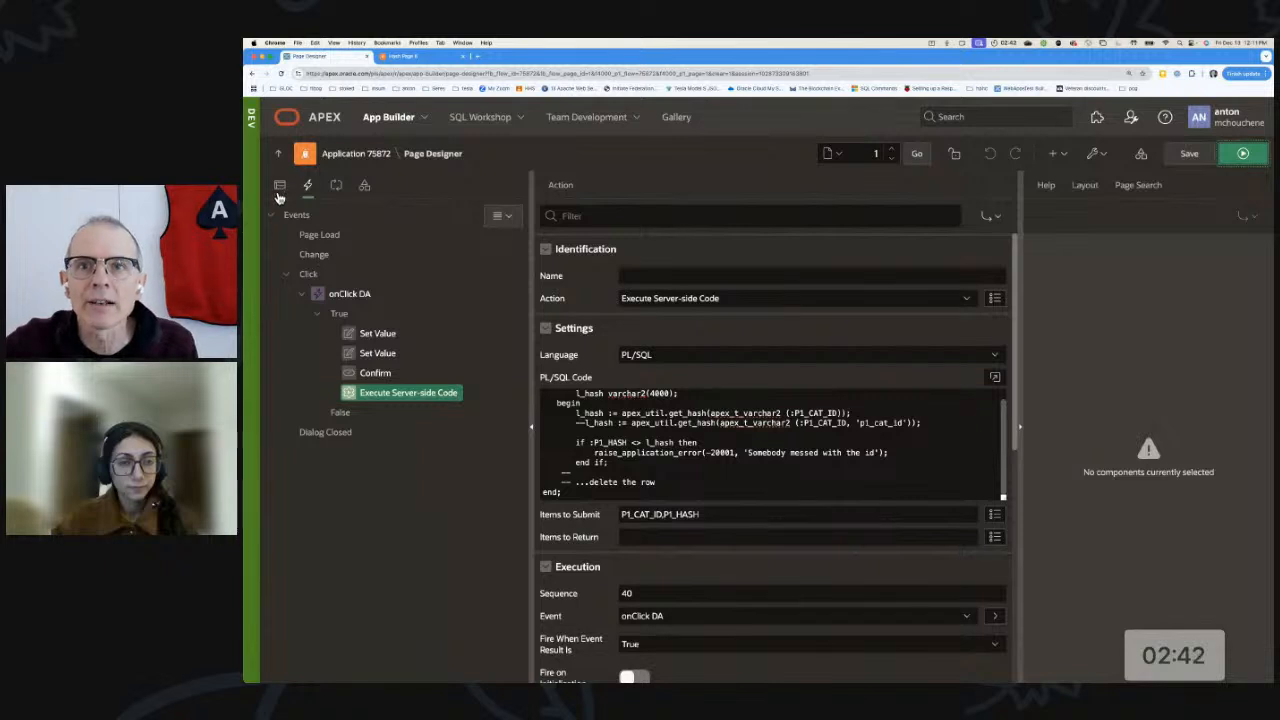
Step: Show the Rendering tree and return to the running Home page's five categories
left_click(280, 185)
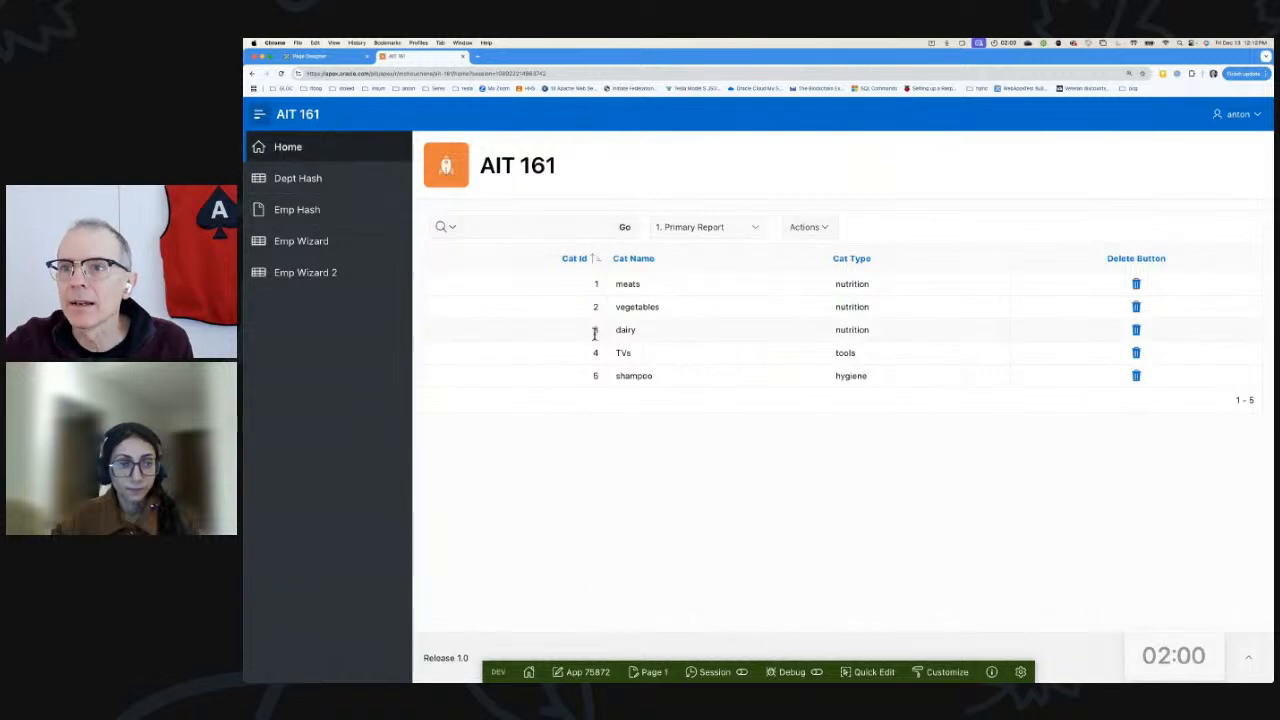
Step: Inspect shampoo's delete link, then open the report's SQL query with apex_util.get_hash in the editor
right_click(1136, 375)
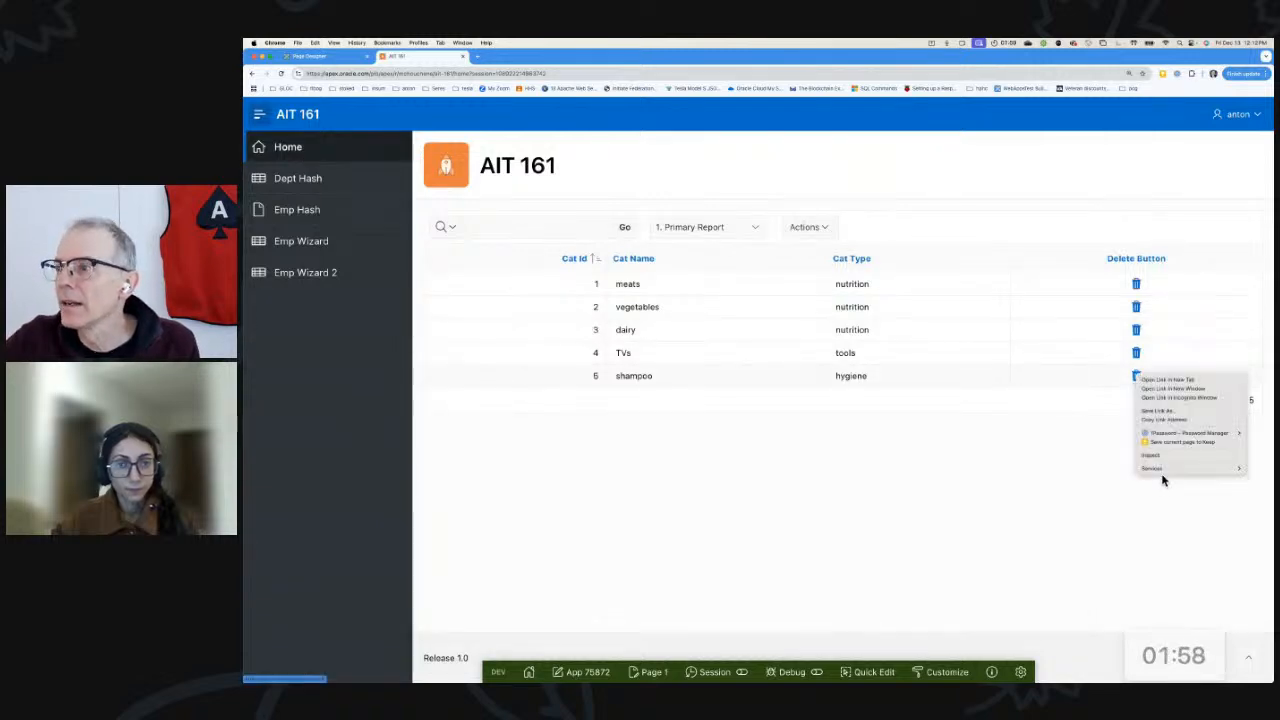
left_click(1147, 454)
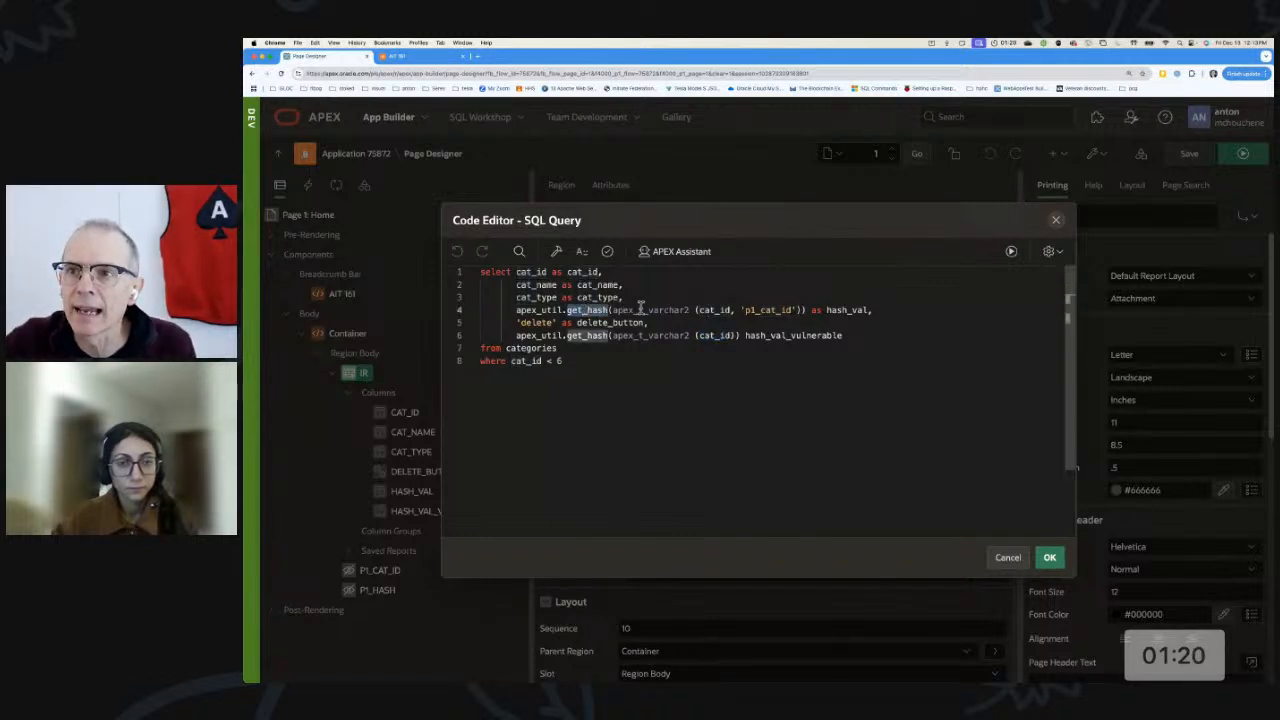
Step: Highlight 'p1_cat_id' in the hash call, close the query editor, and show DELETE_BUTTON settings
double_click(714, 309)
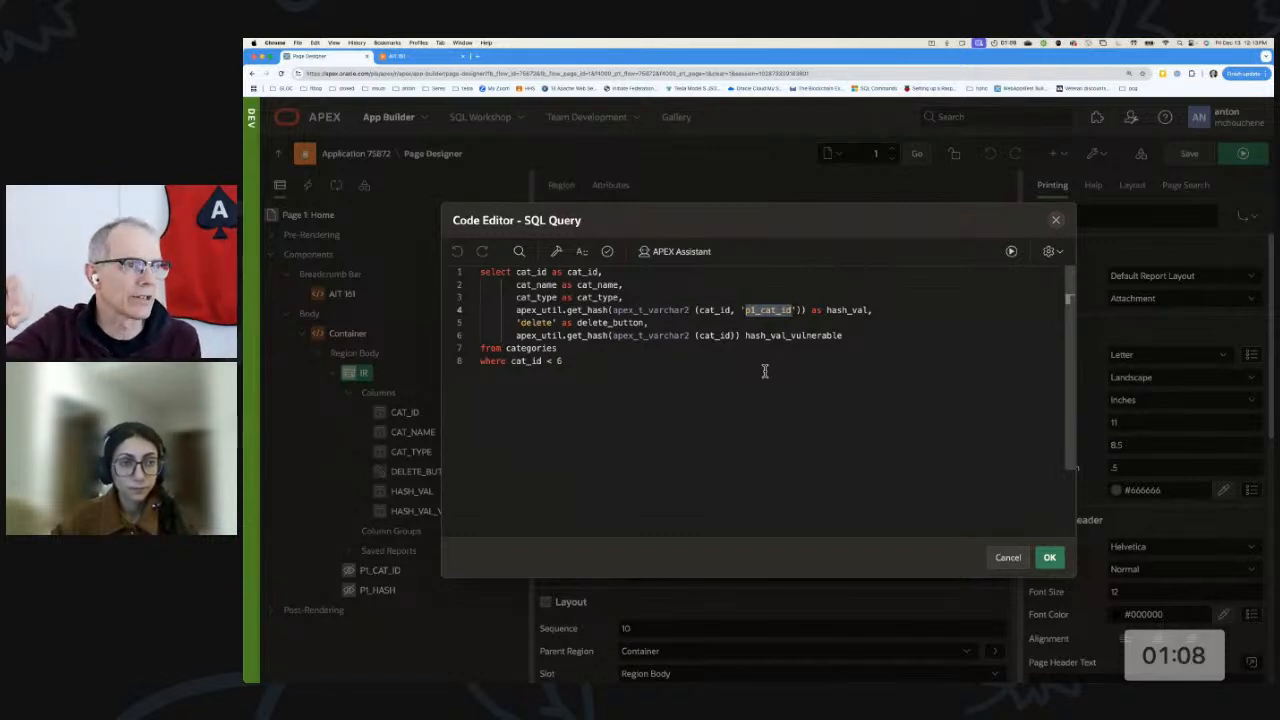
mouse_move(712, 373)
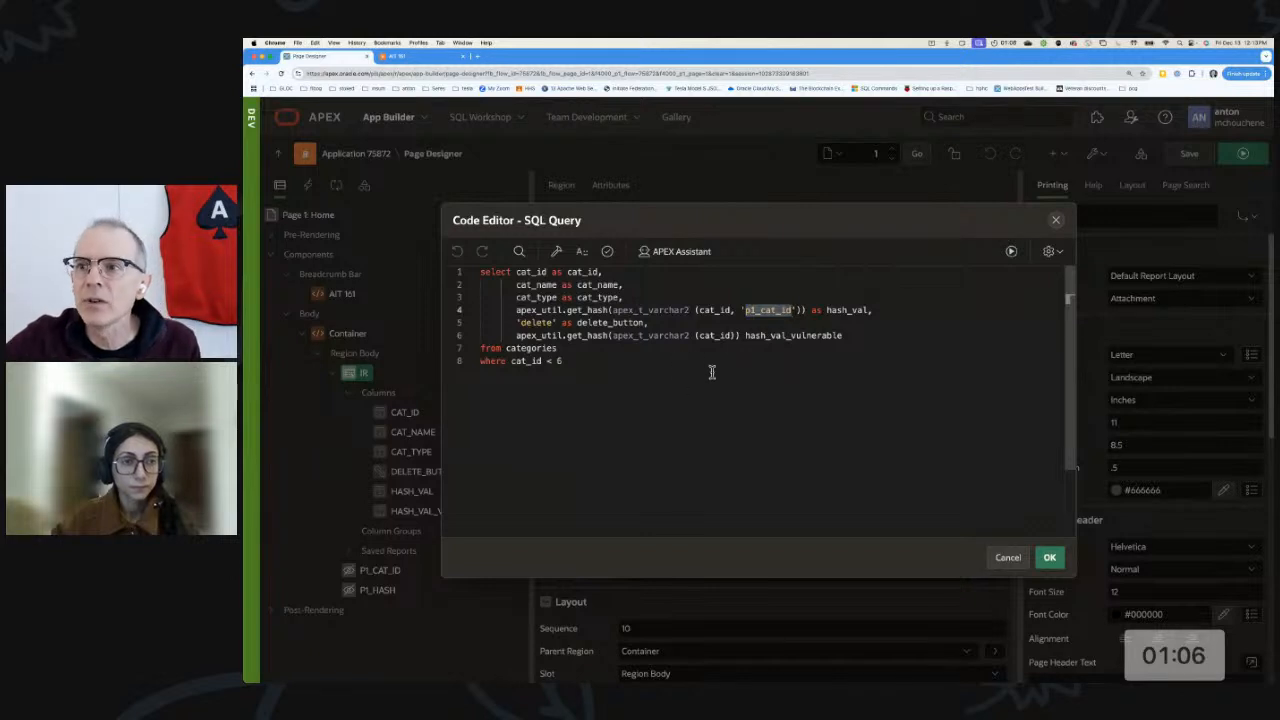
double_click(767, 309)
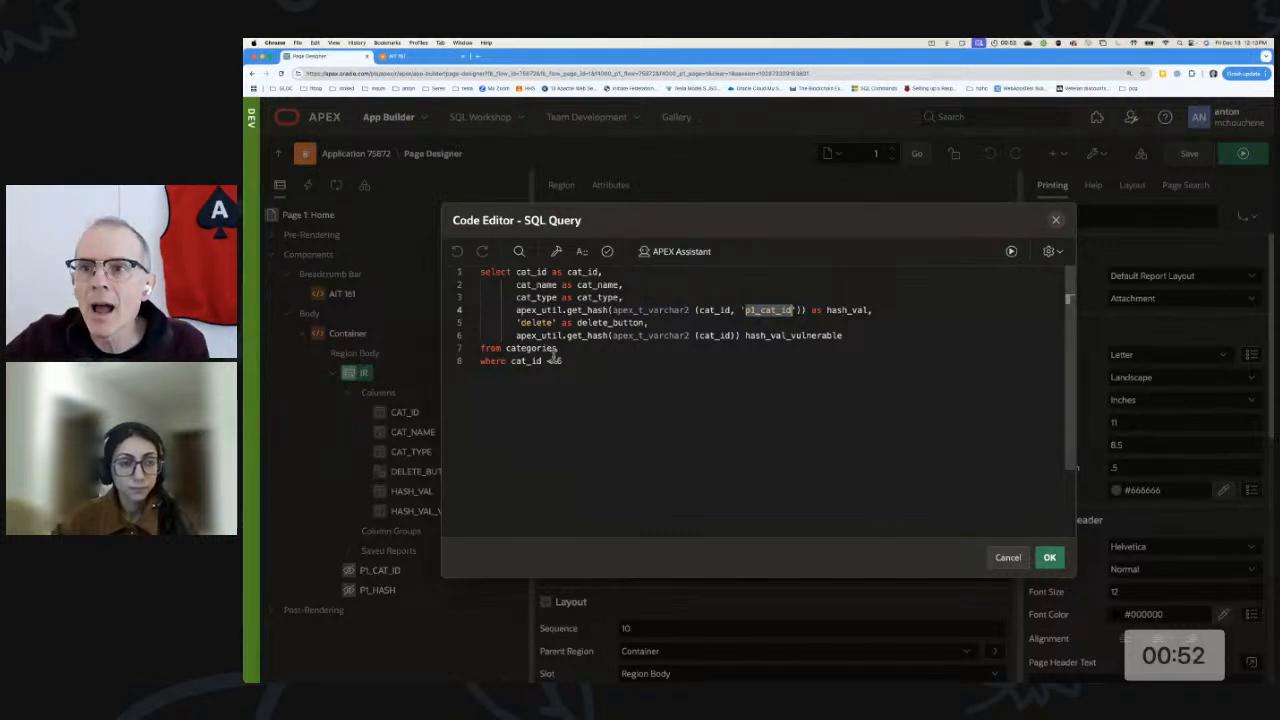
left_click(1049, 557)
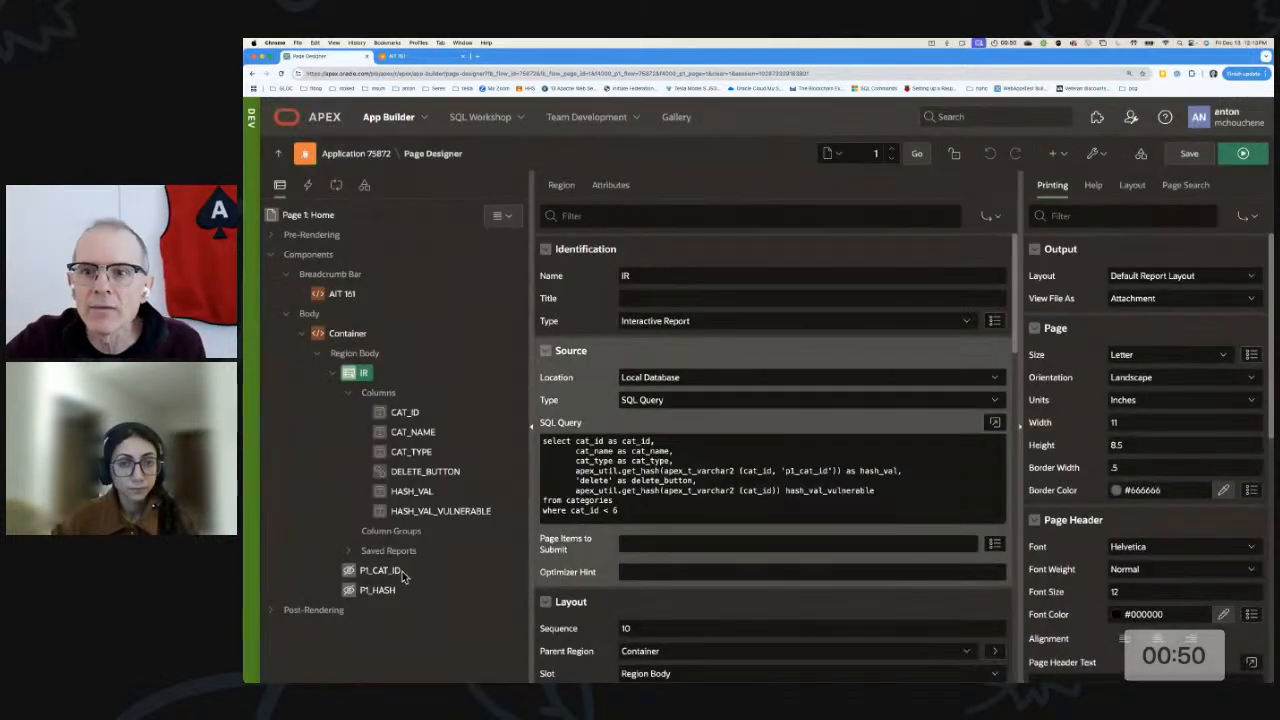
left_click(411, 471)
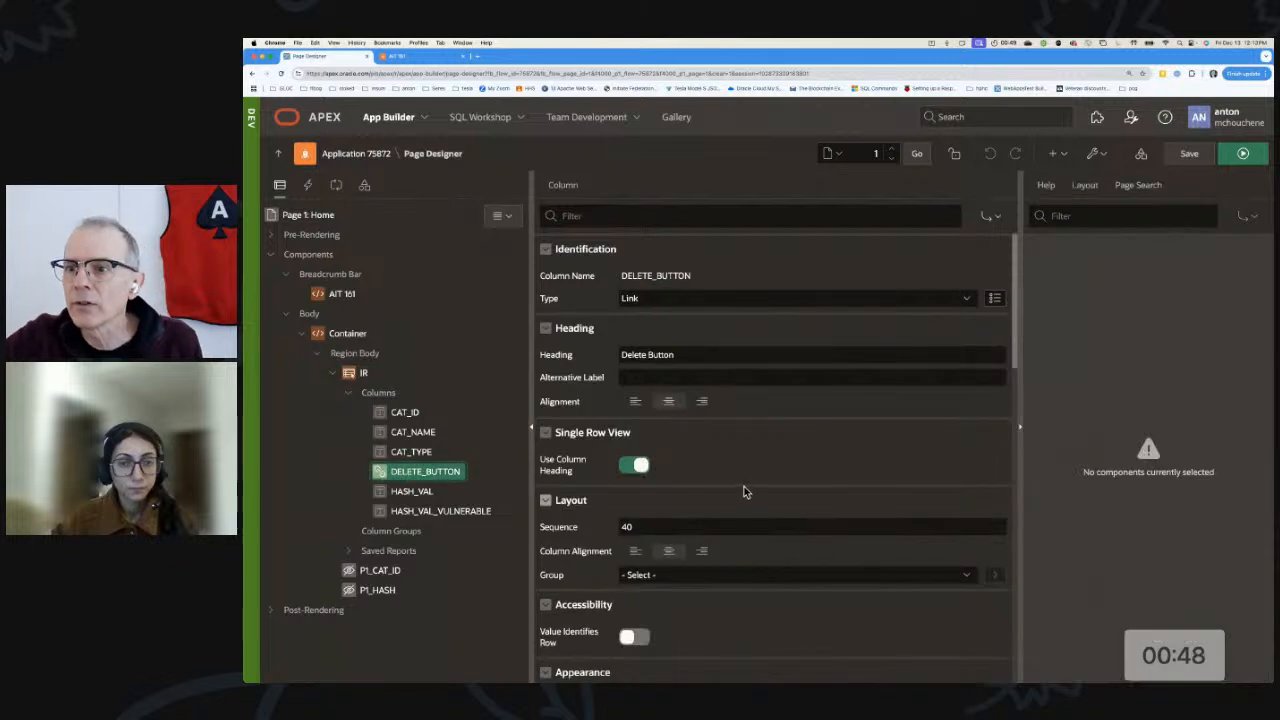
Step: Open the onClick DA's PL/SQL hash code in the larger code editor
scroll("down", 3)
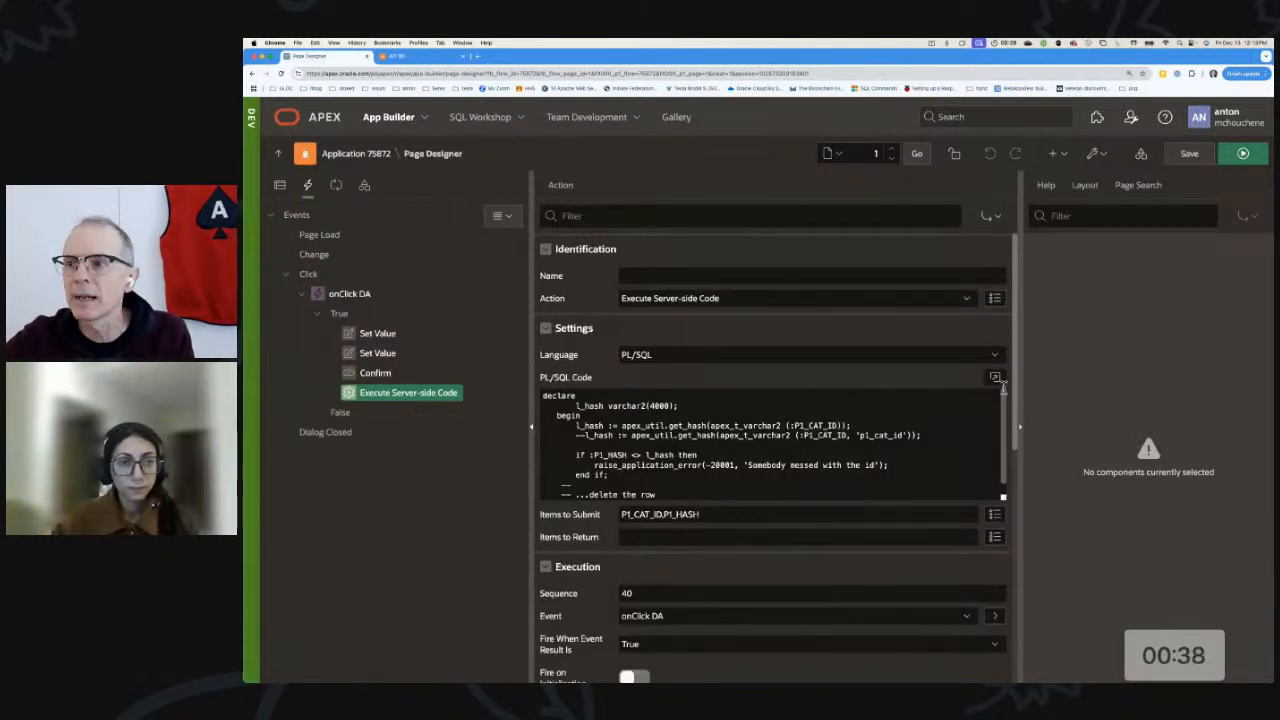
left_click(995, 379)
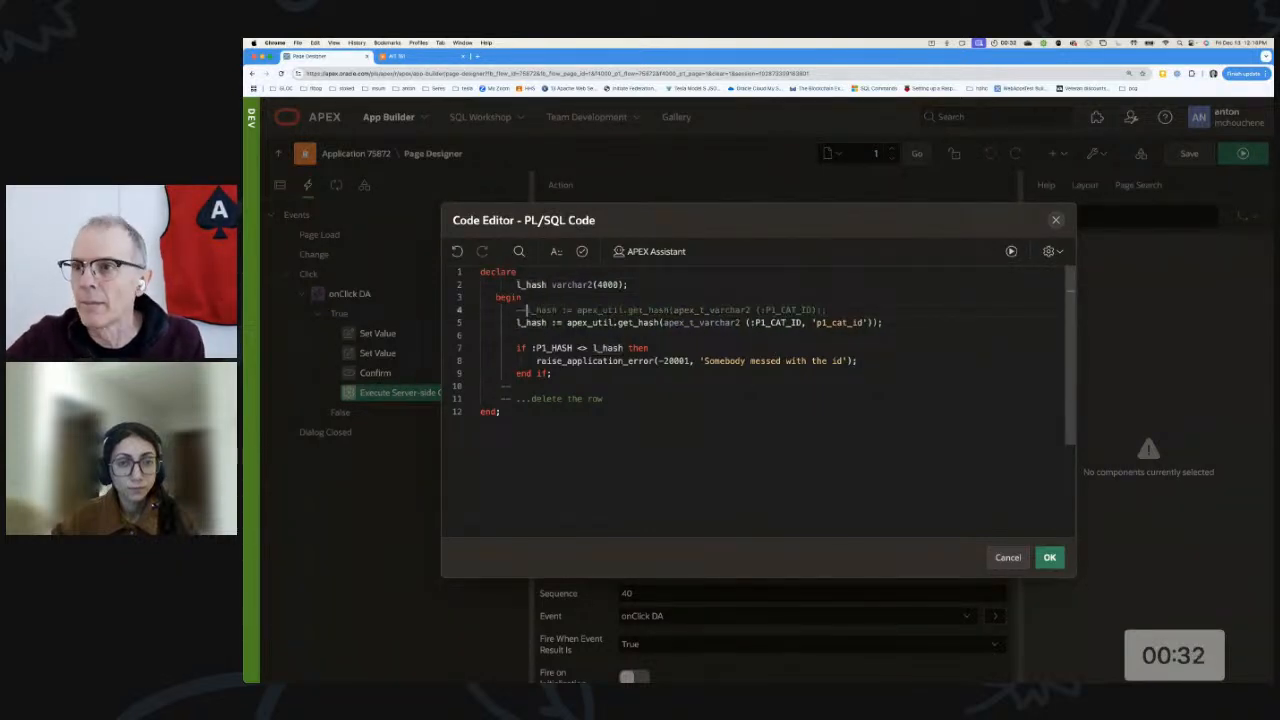
mouse_move(785, 335)
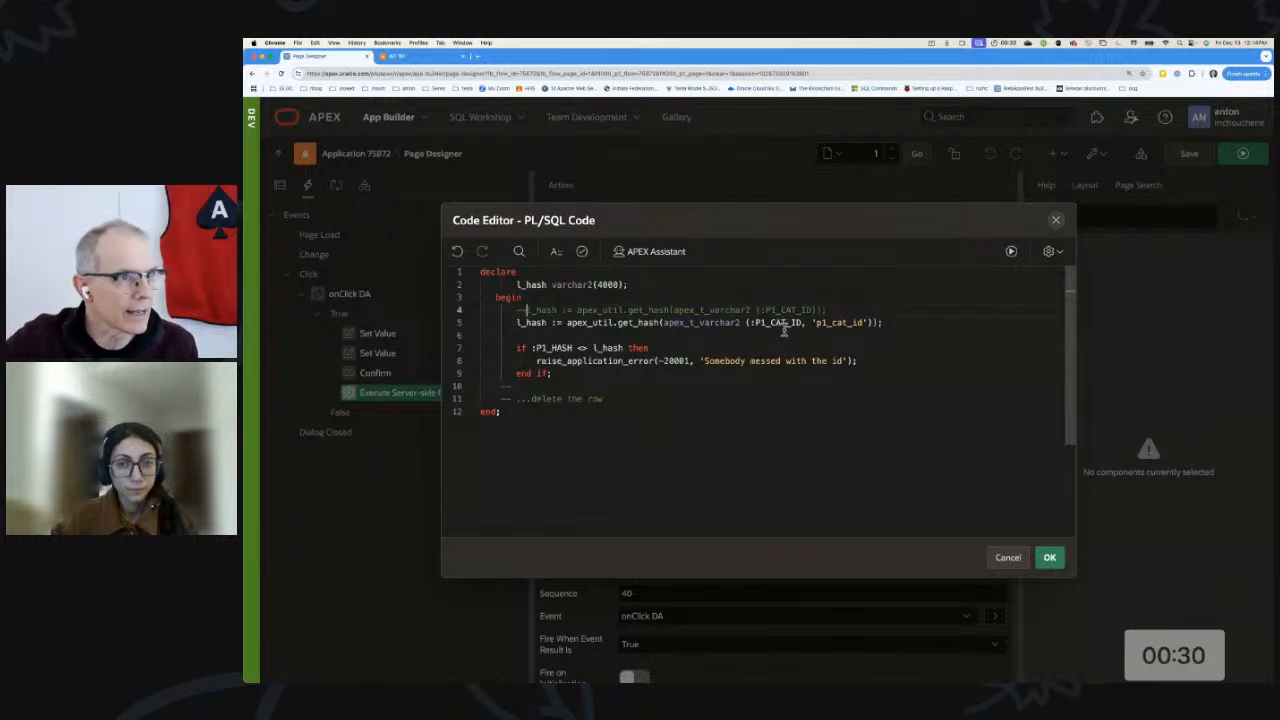
Step: Switch the server-side hash check to hash cat_id with the 'p1_cat_id' string and accept the code
double_click(846, 322)
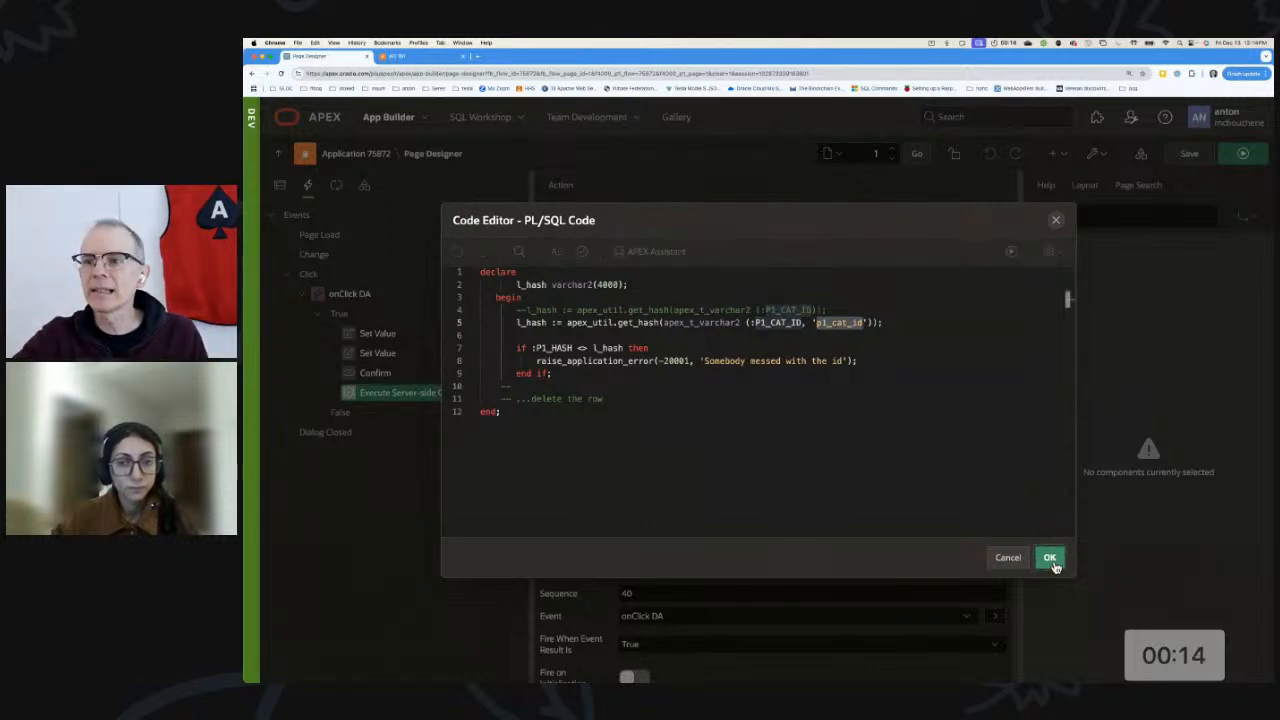
left_click(1049, 557)
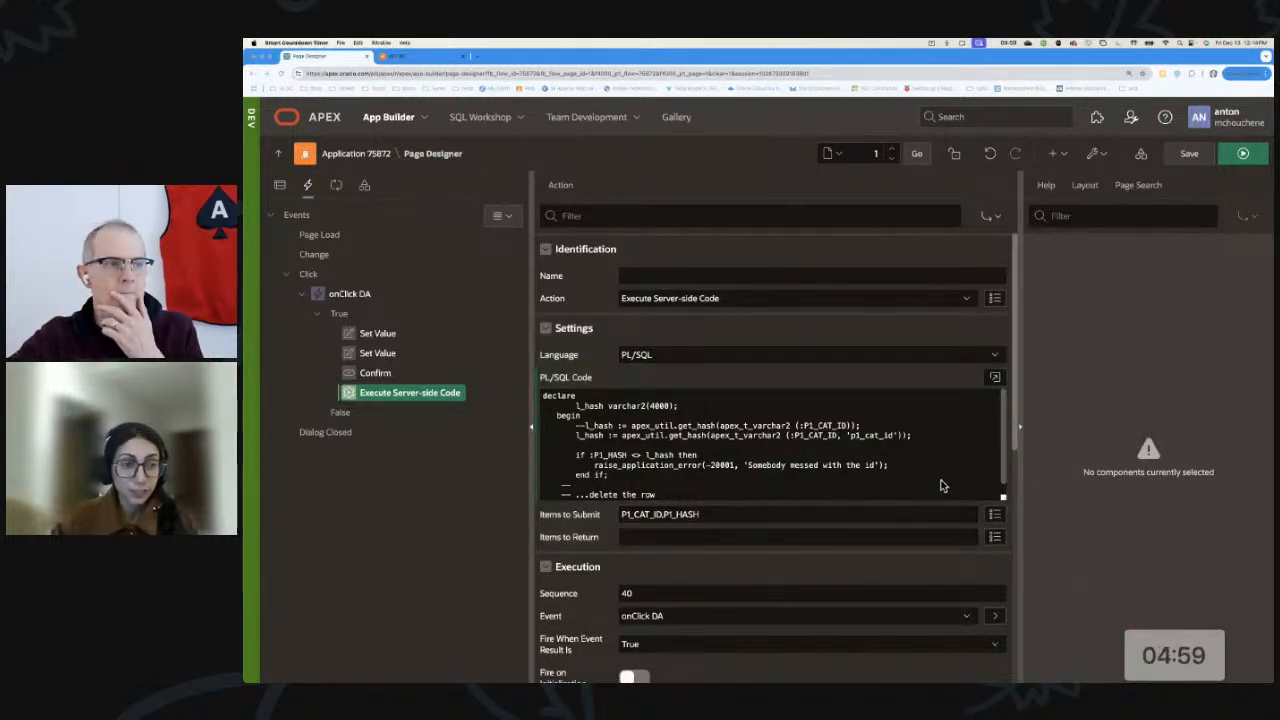
Step: Reopen the PL/SQL hash check in the full Code Editor
left_click(994, 377)
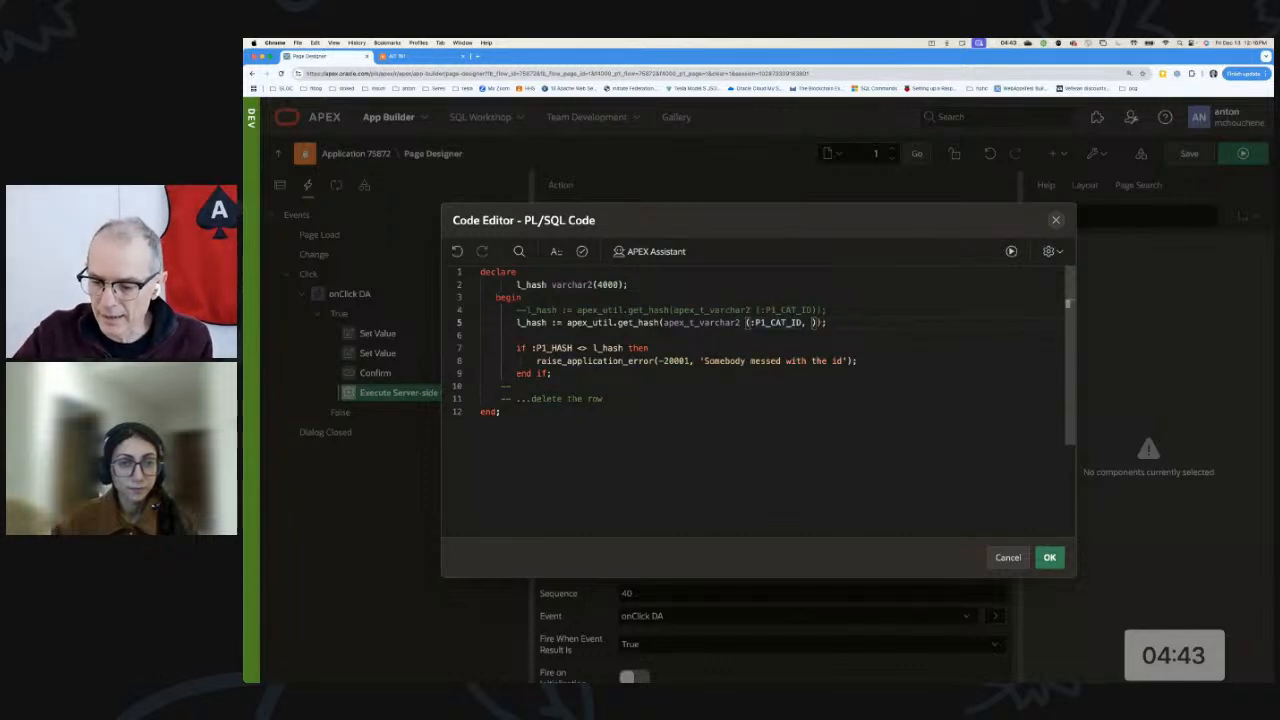
Step: Type :APP_PAGE_ID as the get_hash salt argument, then revert it to the P1 string
type(":APP_PAGE_ID'")
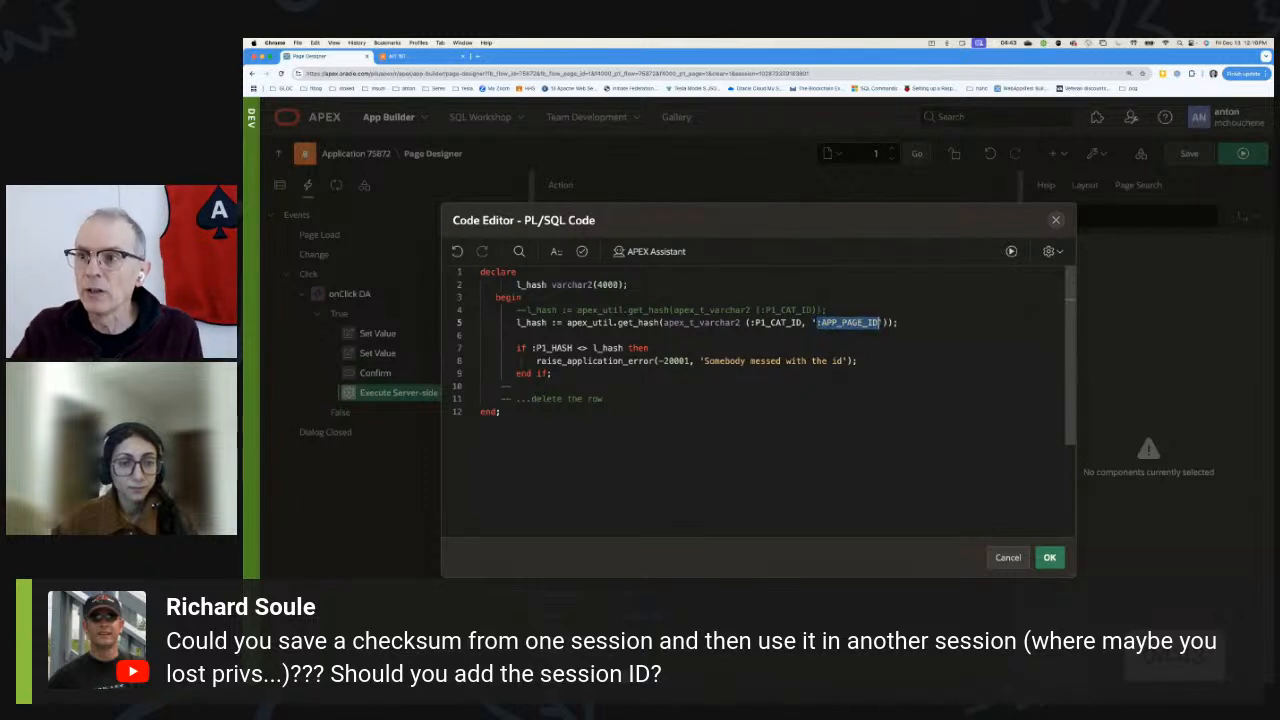
type("P1")
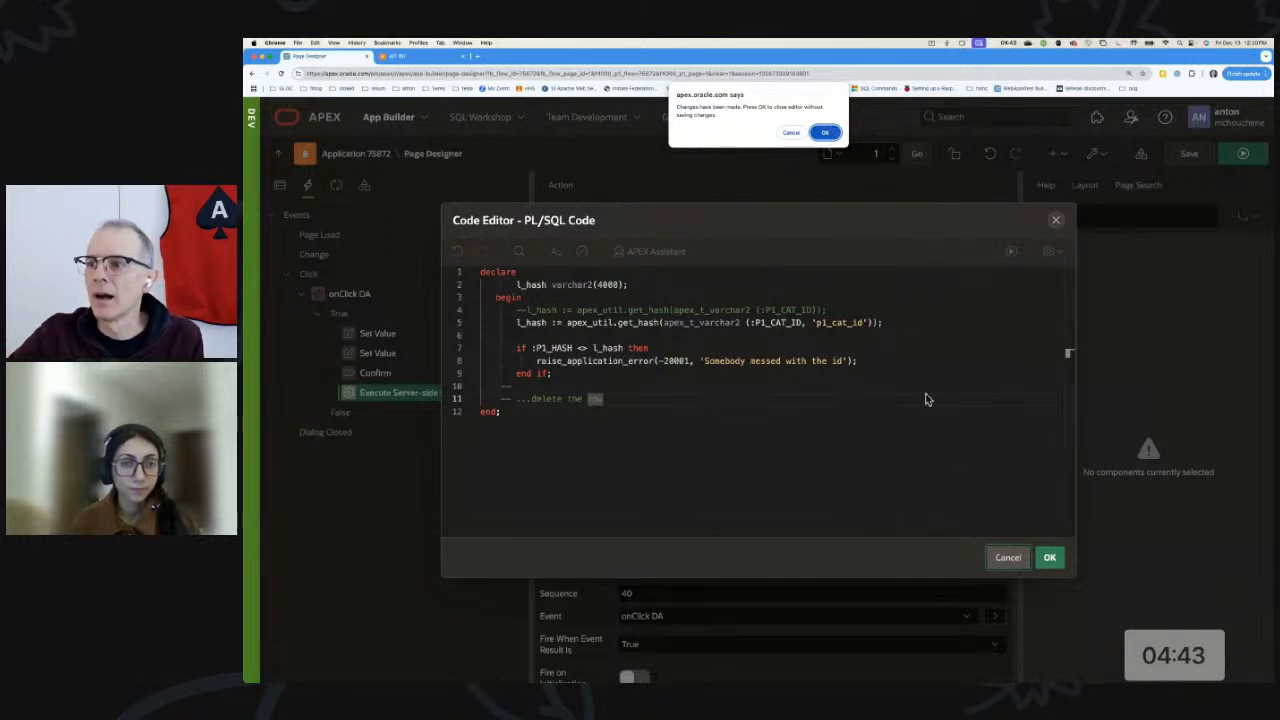
mouse_move(859, 218)
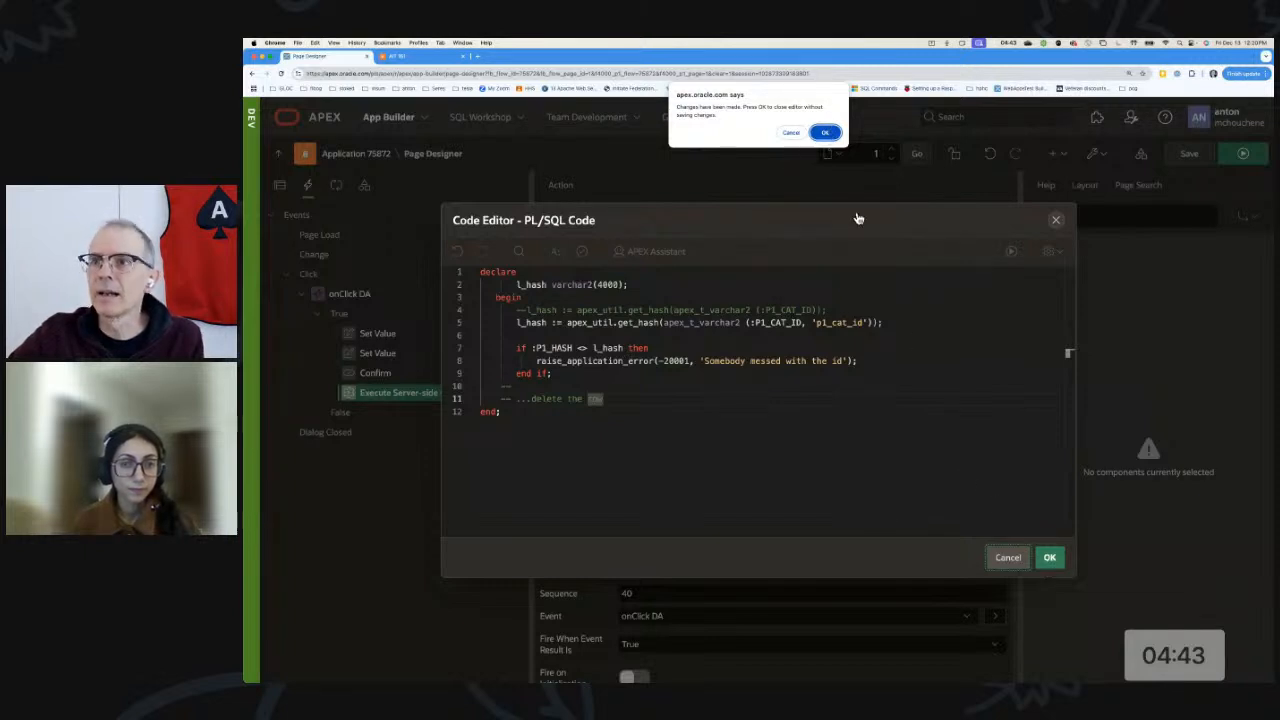
Step: Dismiss the Code Editor and select the interactive report region to view its SQL query
left_click(825, 132)
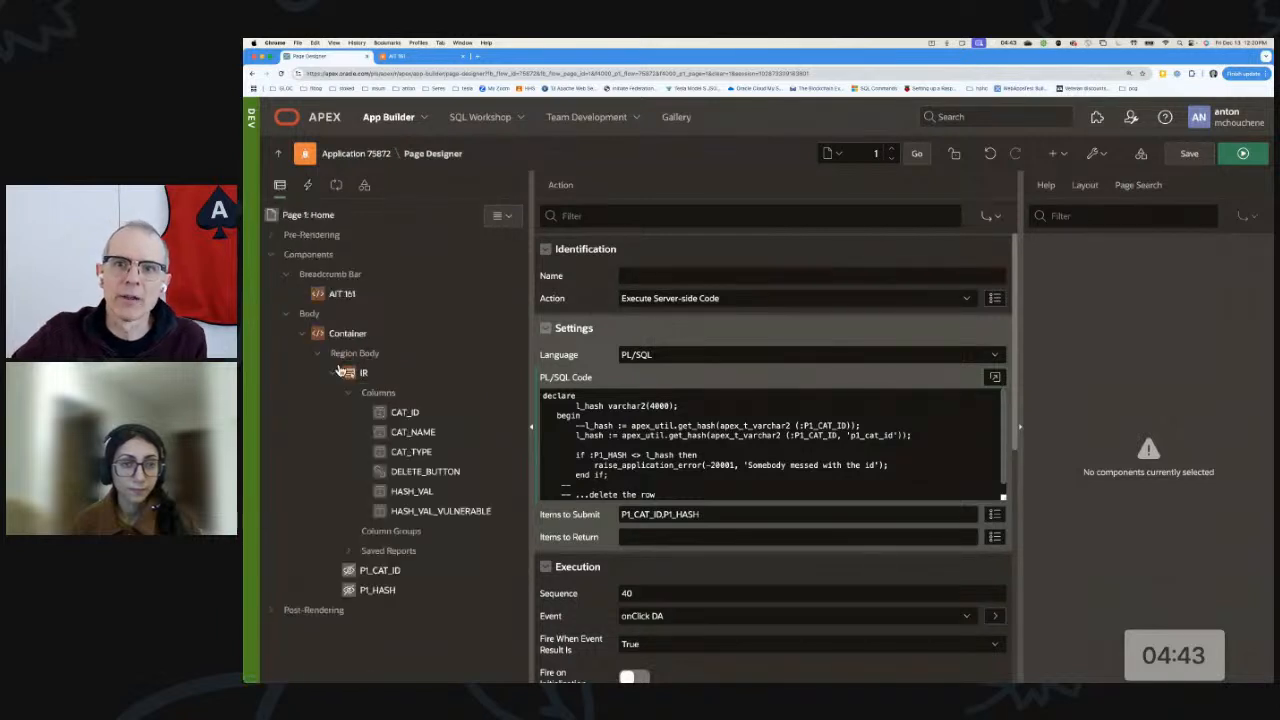
left_click(348, 333)
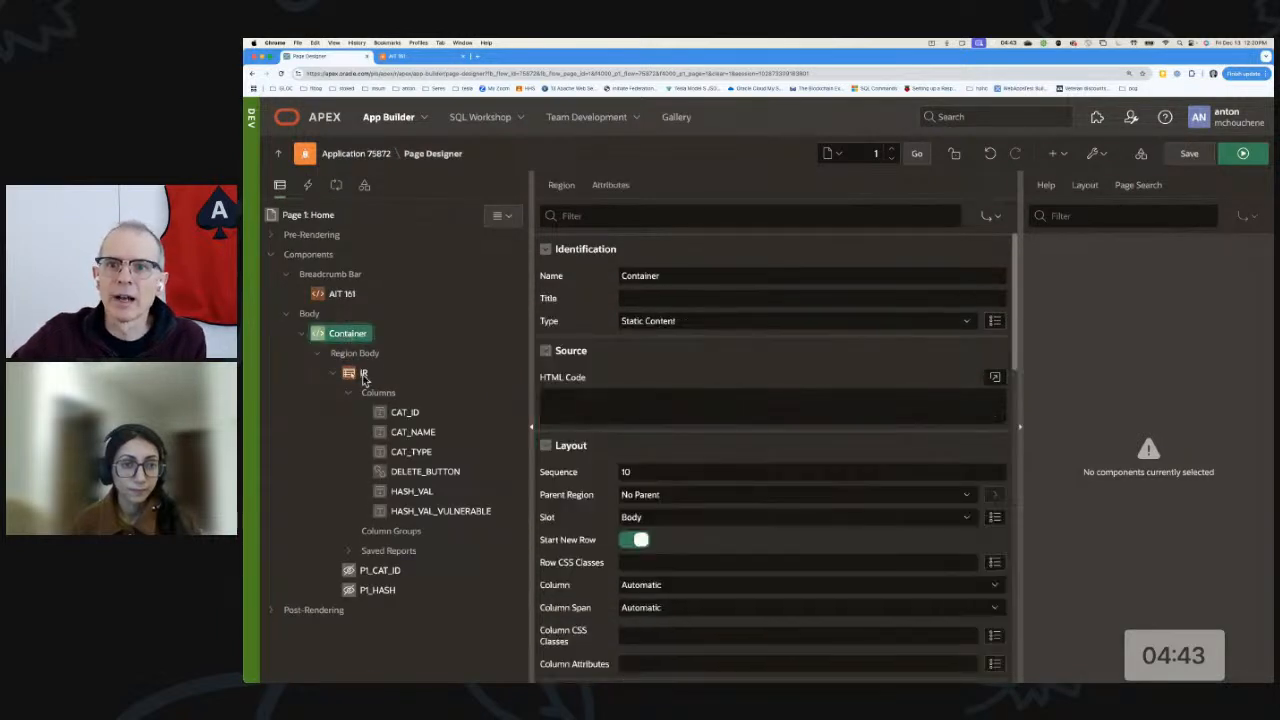
left_click(364, 373)
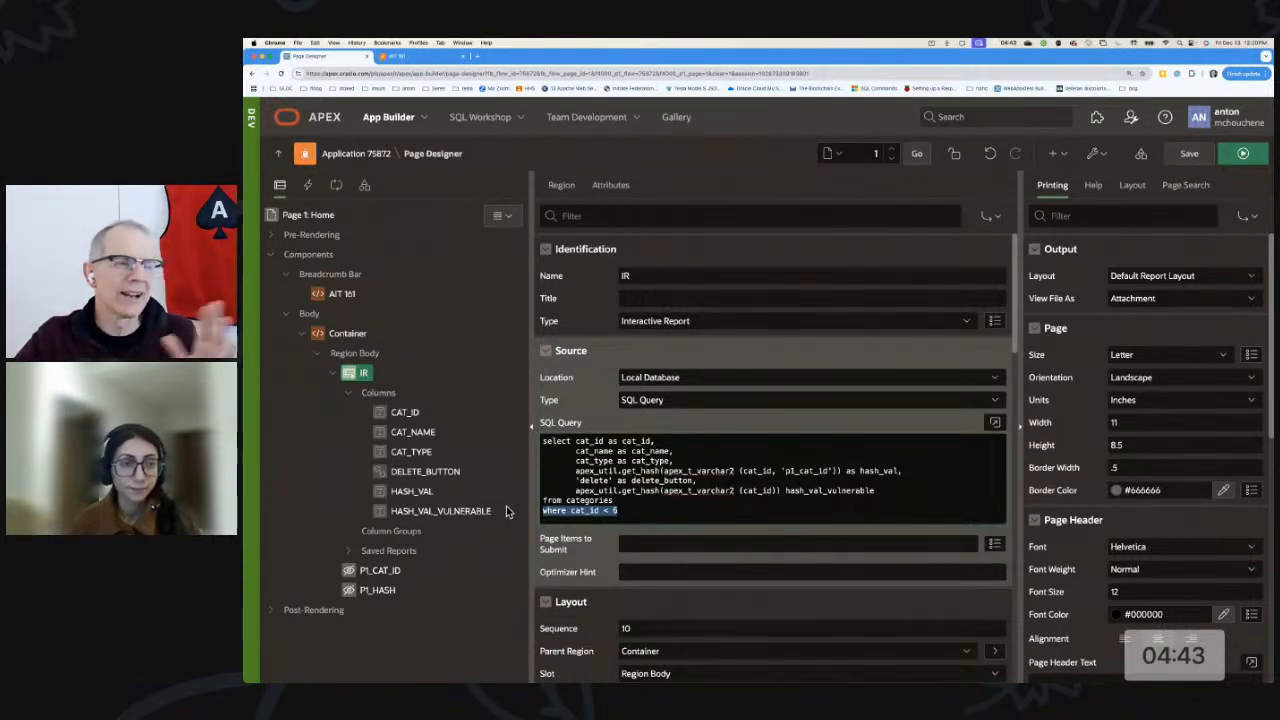
mouse_move(823, 544)
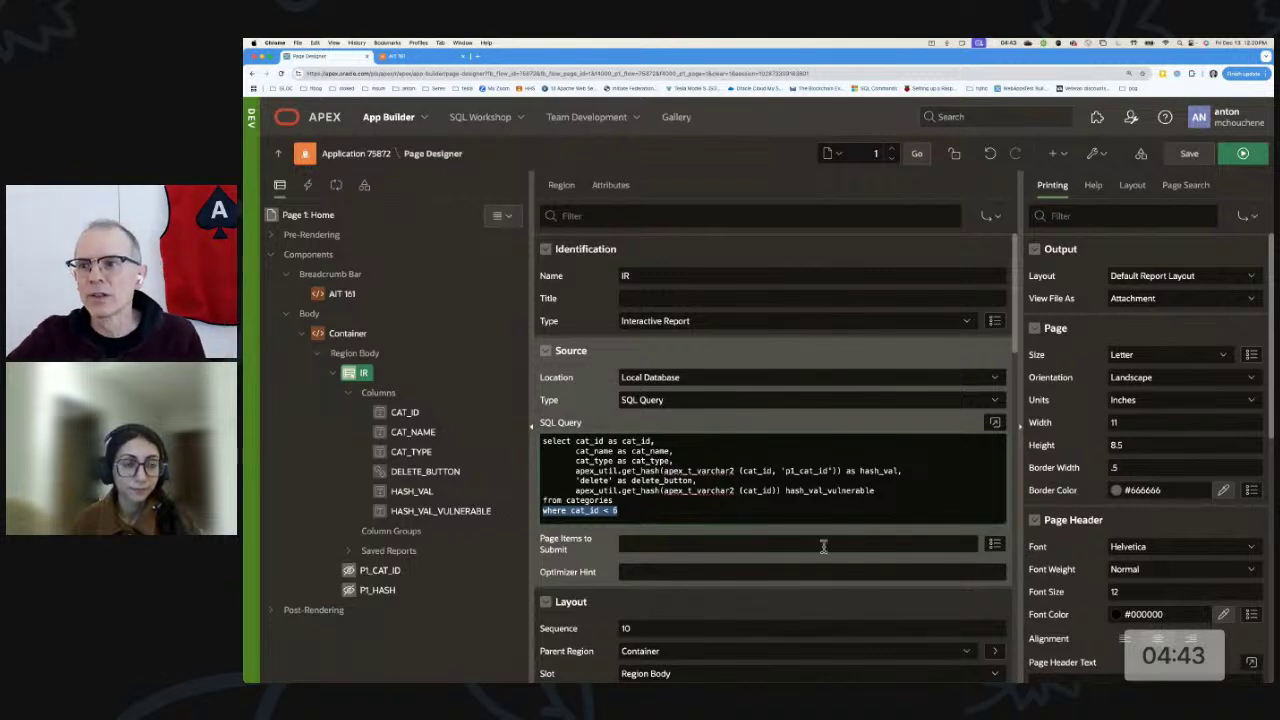